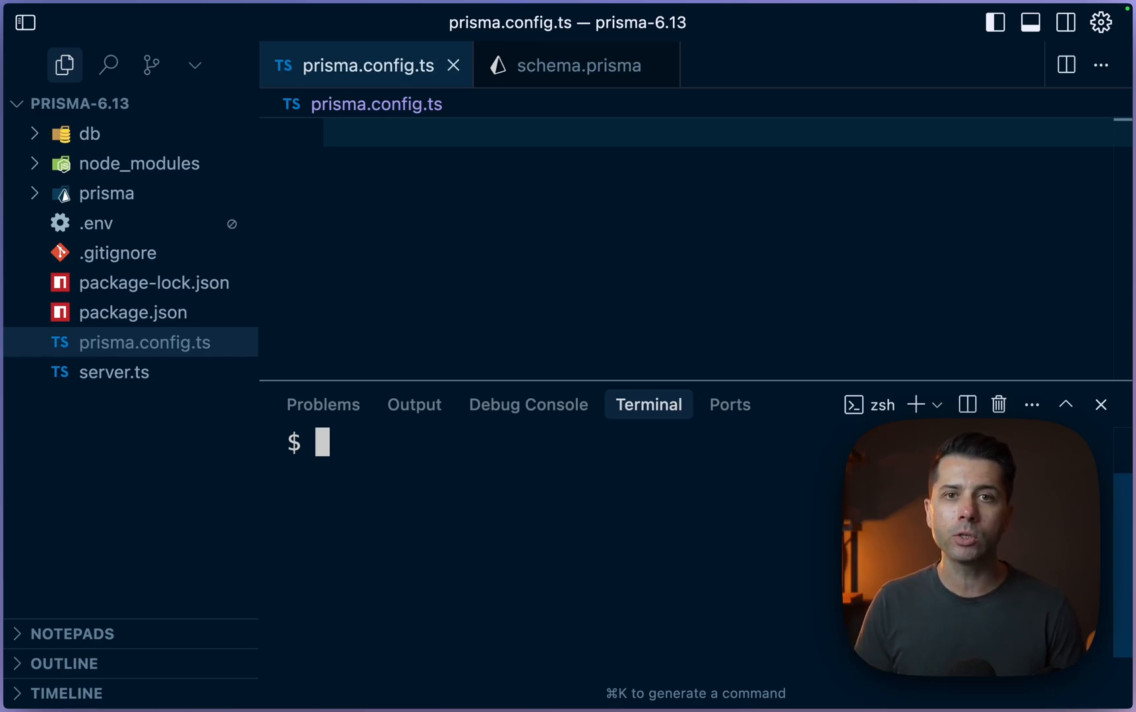
mouse_move(473, 589)
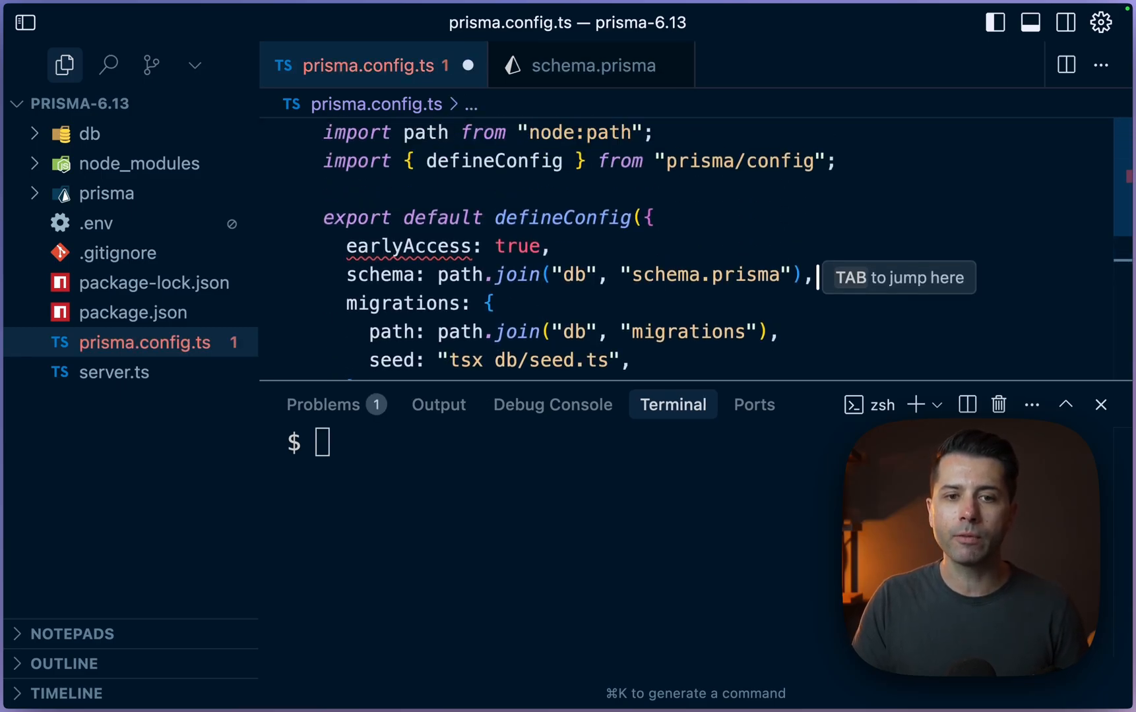
- Remove the earlyAccess line from prisma.config.ts, leaving defineConfig with db schema, migrations and tsx seed
double_click(408, 246)
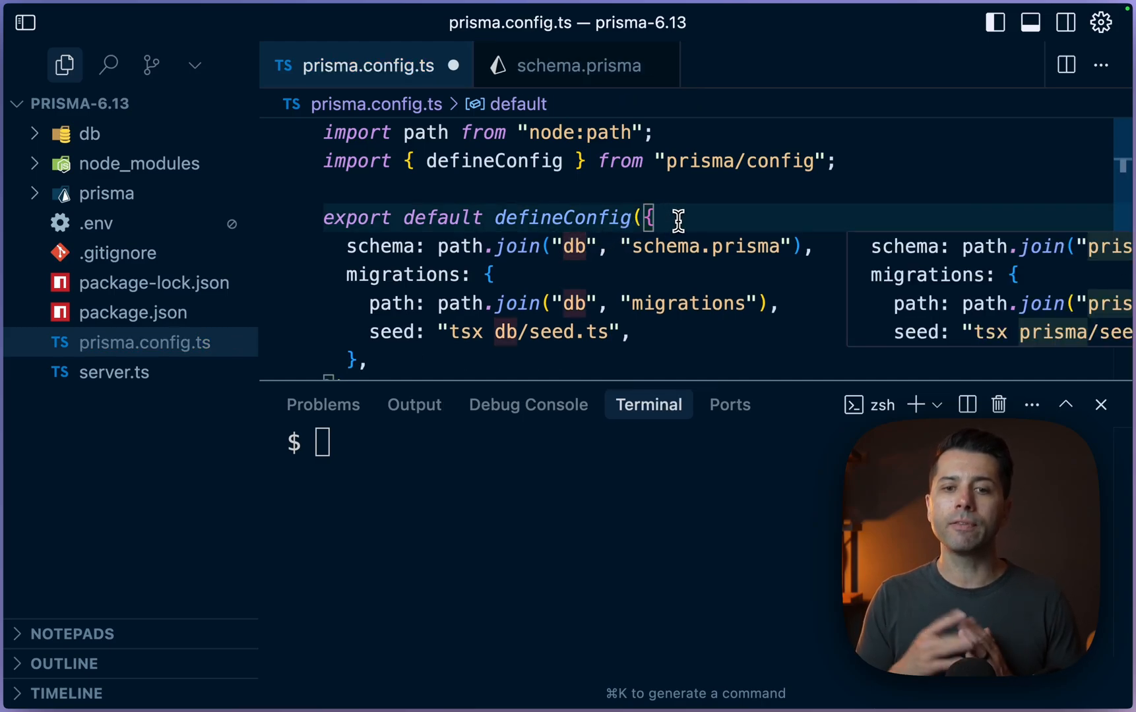
mouse_move(146, 342)
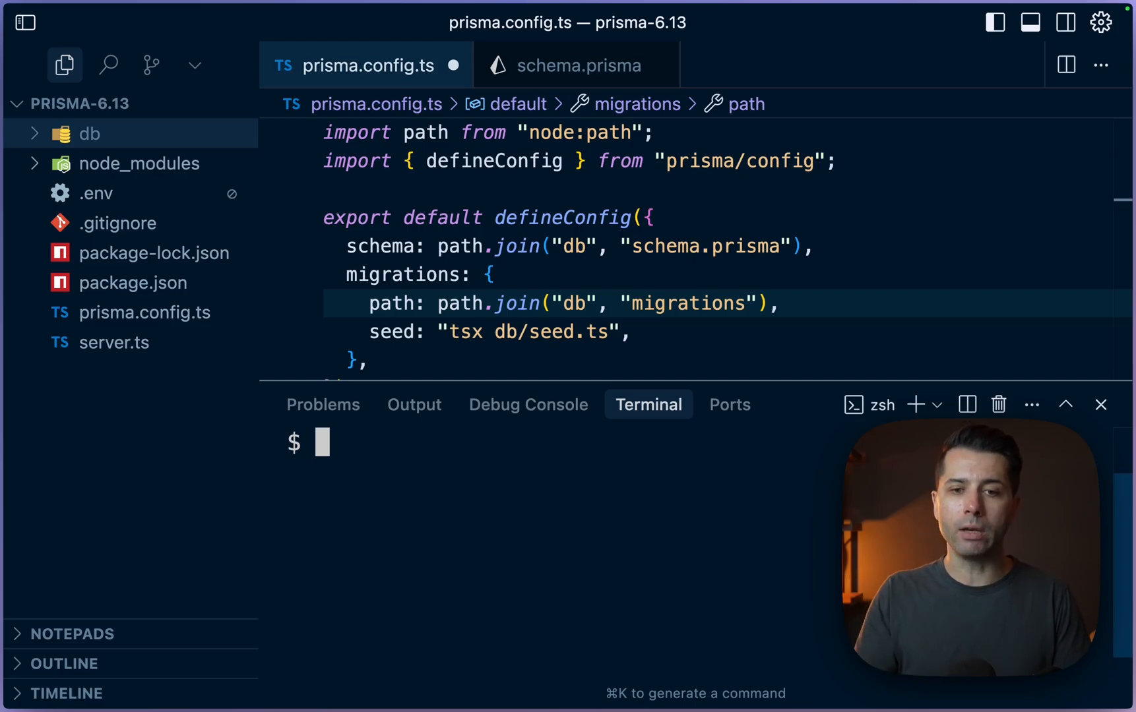
mouse_move(528, 405)
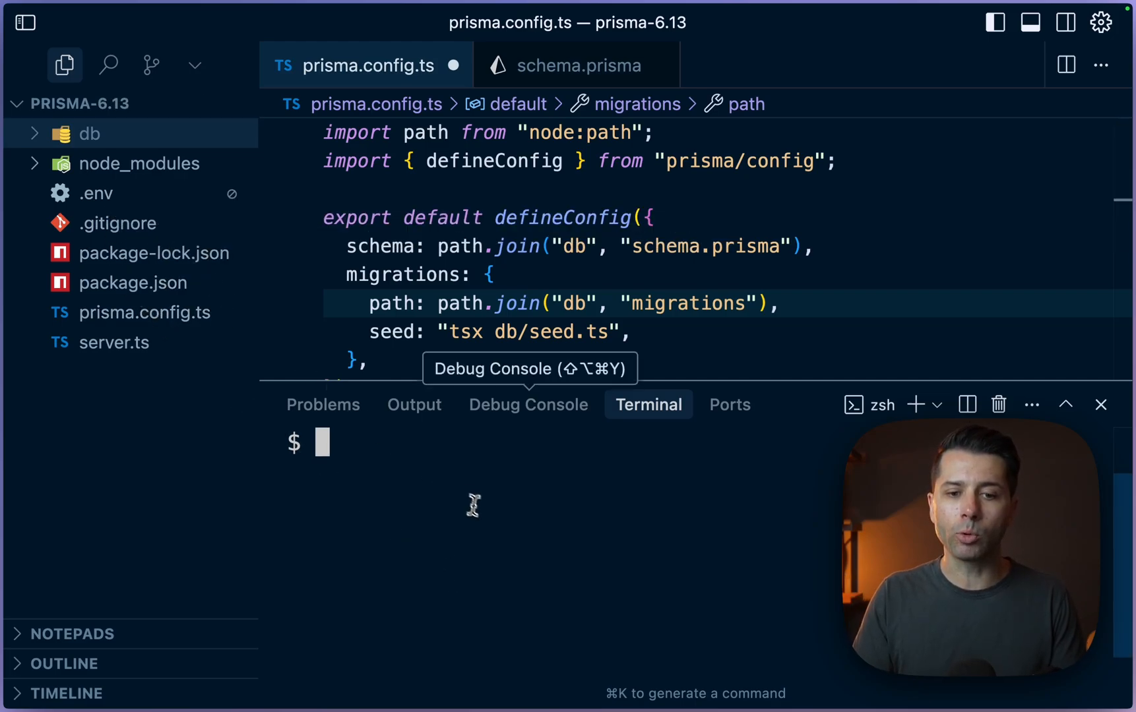
- Install dotenv via npm, import "dotenv/config" in the Prisma config and check the localhost URL in .env
text(n)
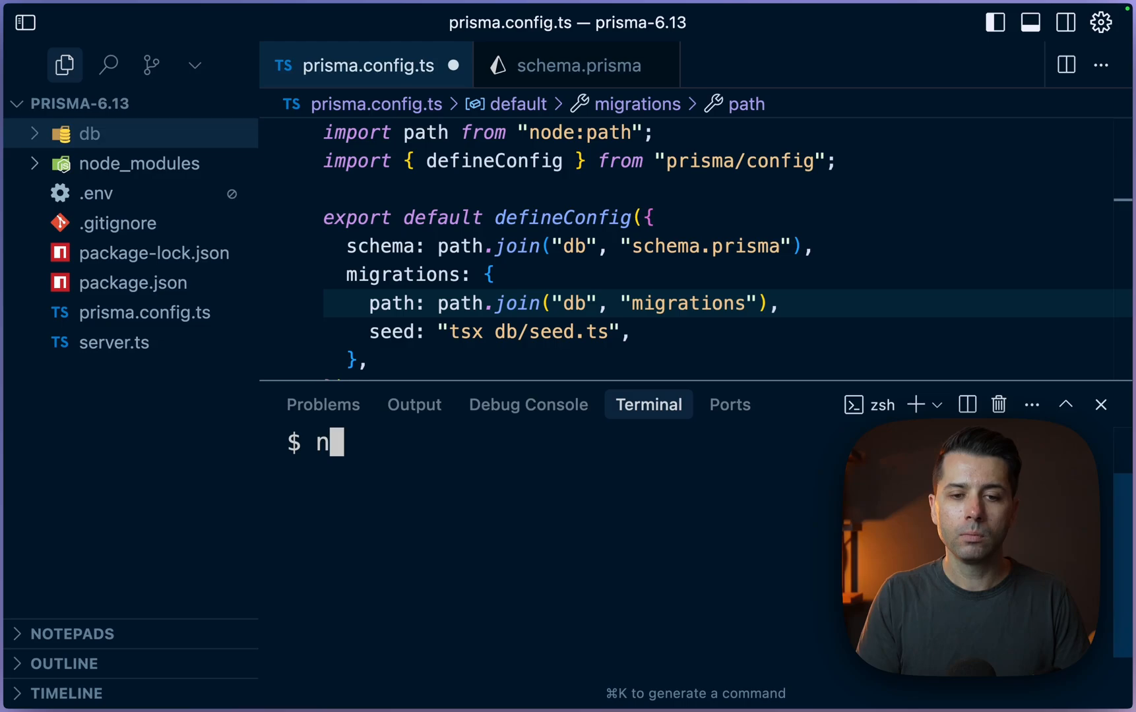
text(pm i dotenv)
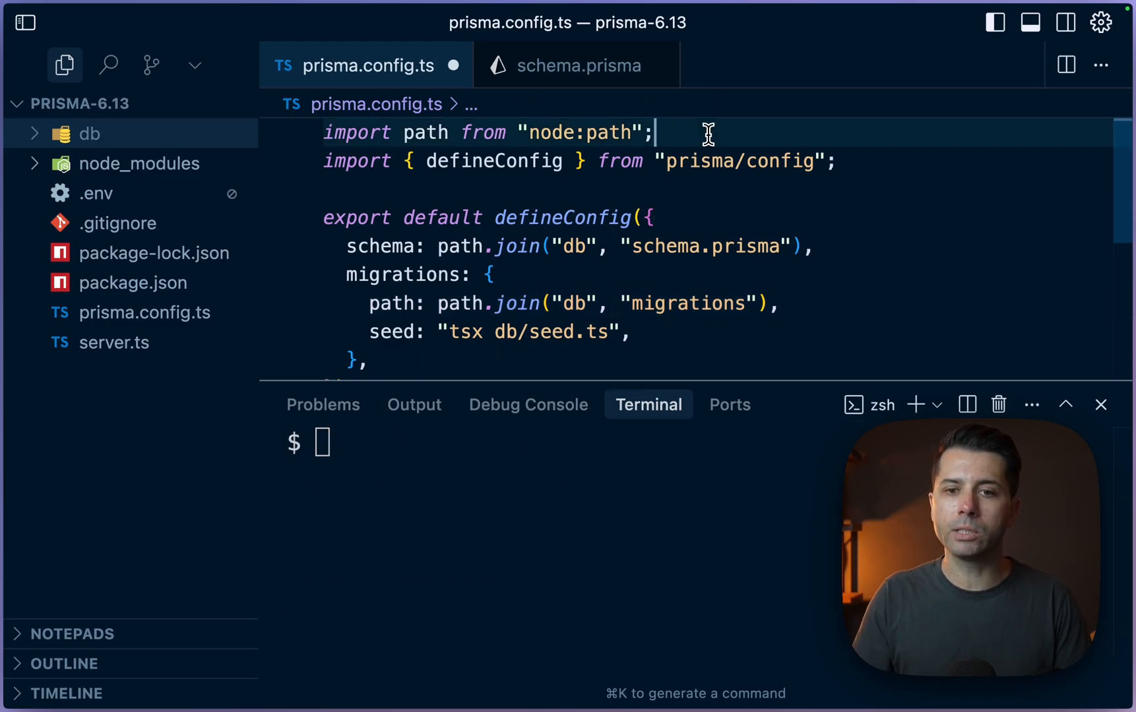
text(import "dotenv/config";)
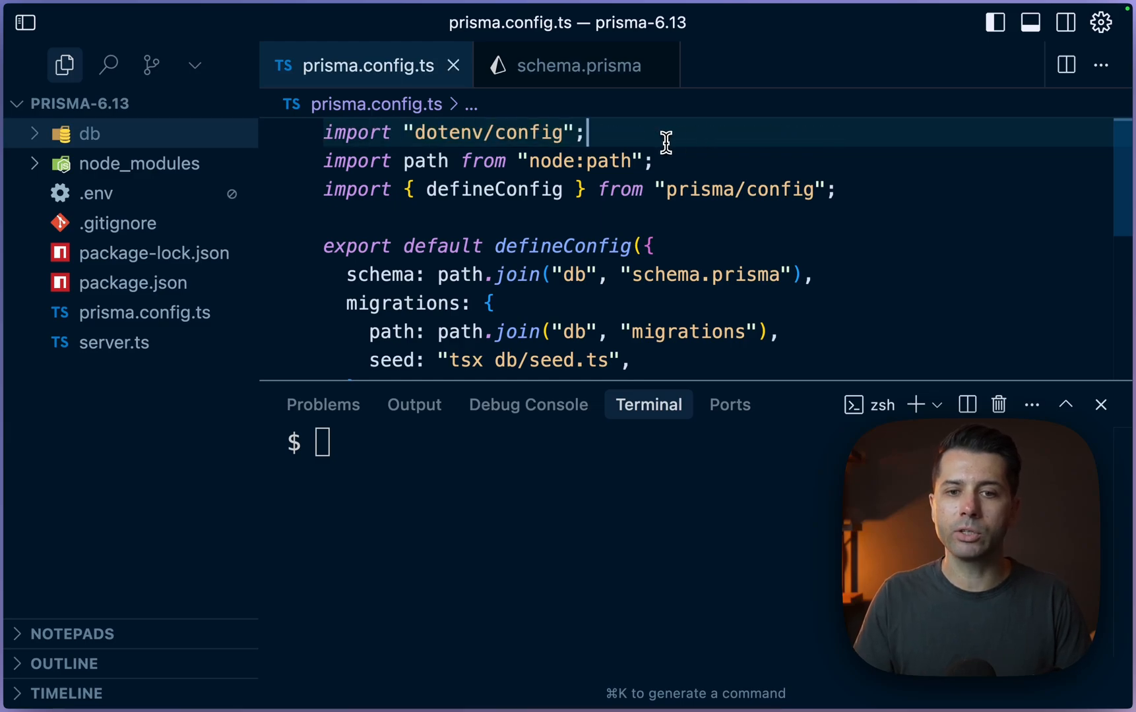
click(95, 192)
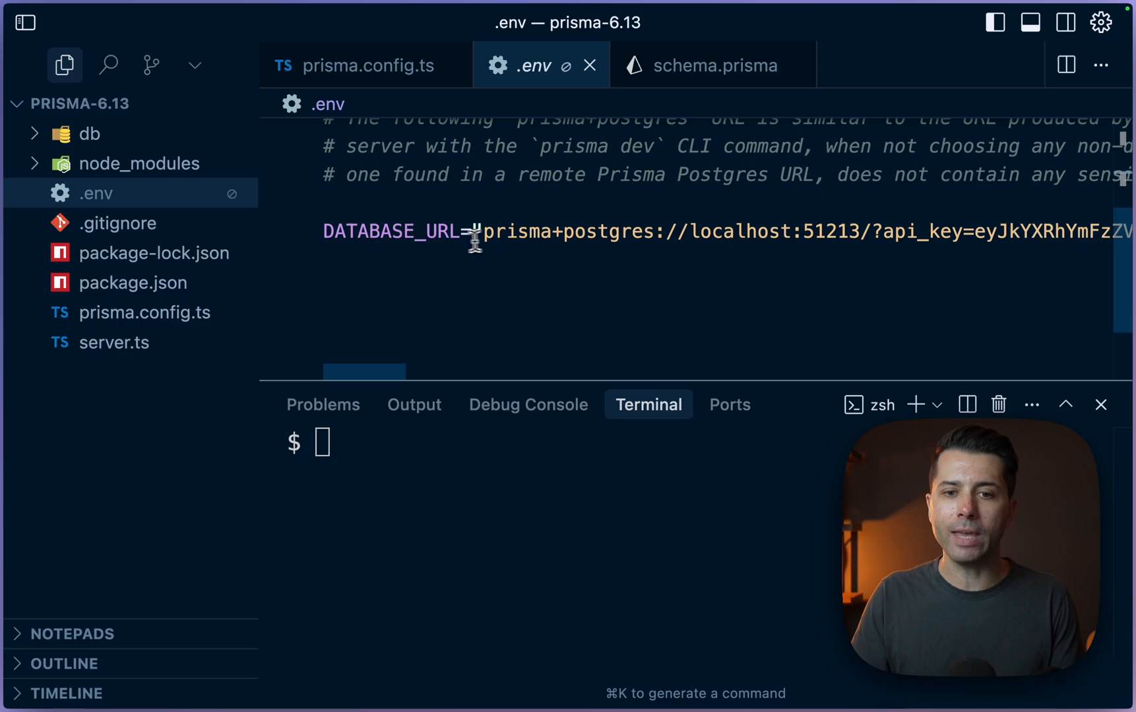
double_click(740, 231)
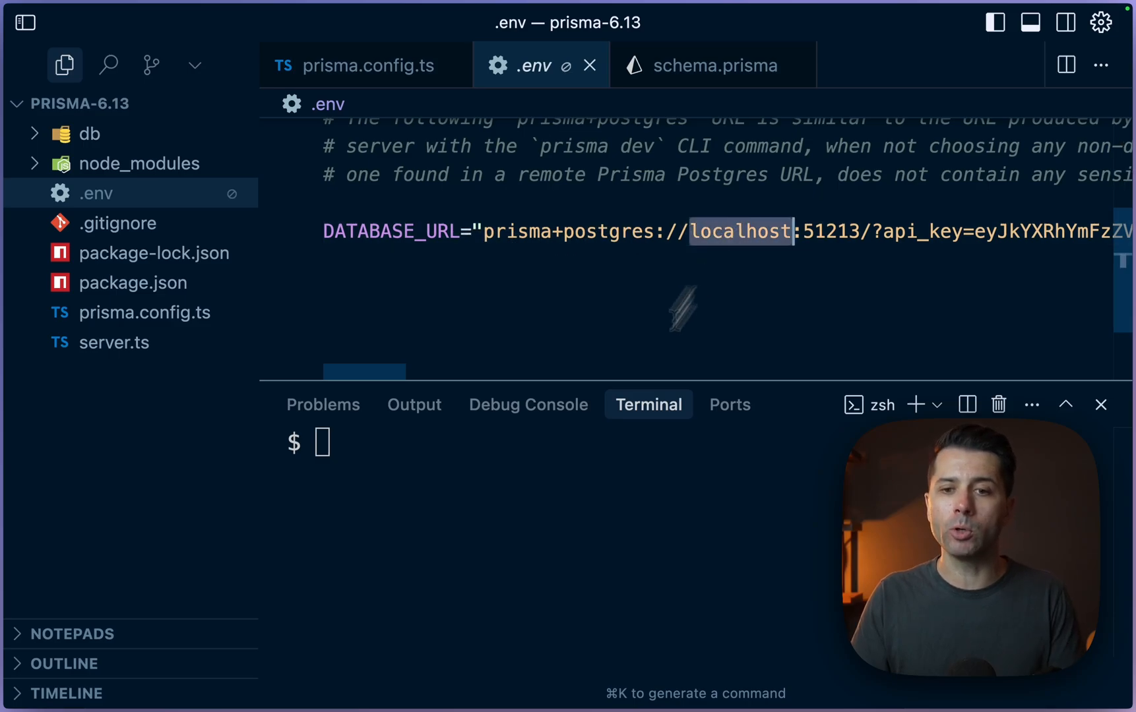
- Start the local Prisma Postgres server with npx prisma dev and run npx prisma migrate dev --name="init"
text(npx pris)
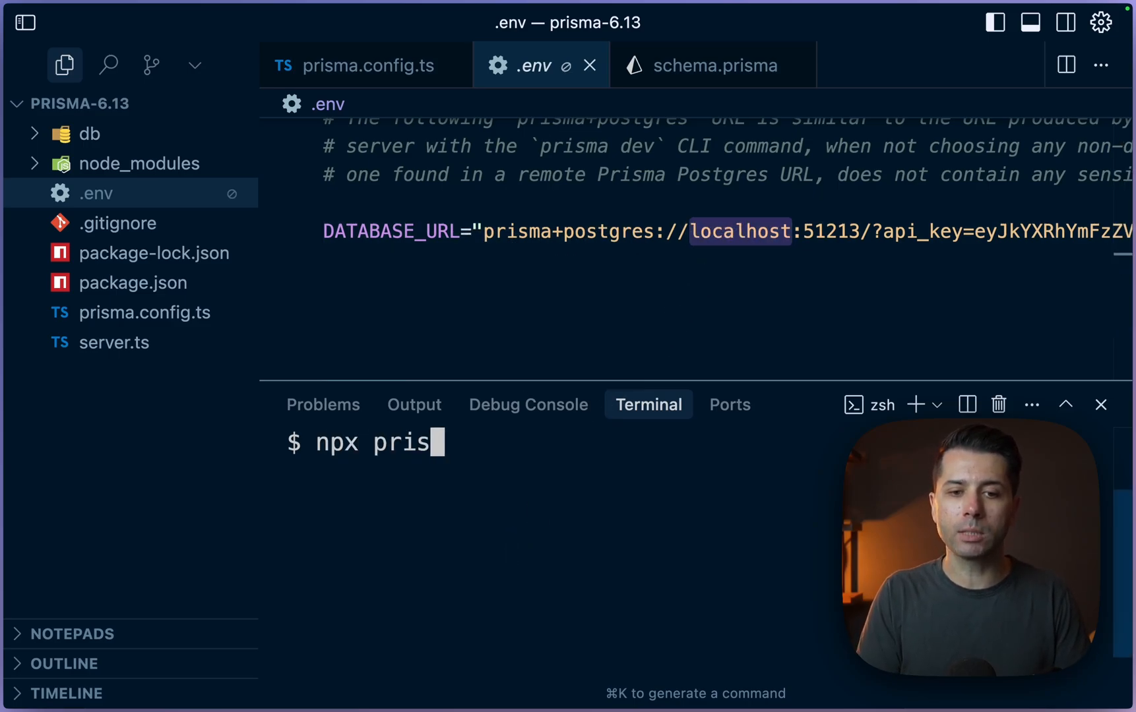
key(Enter)
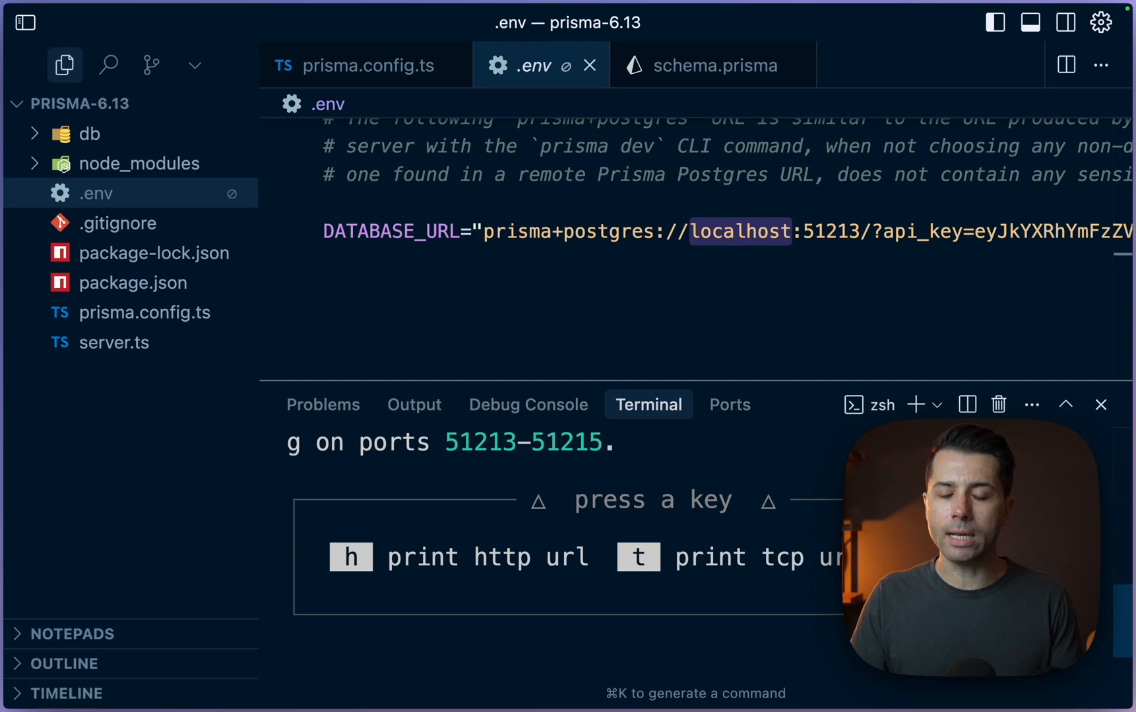
mouse_move(915, 405)
text(npx p)
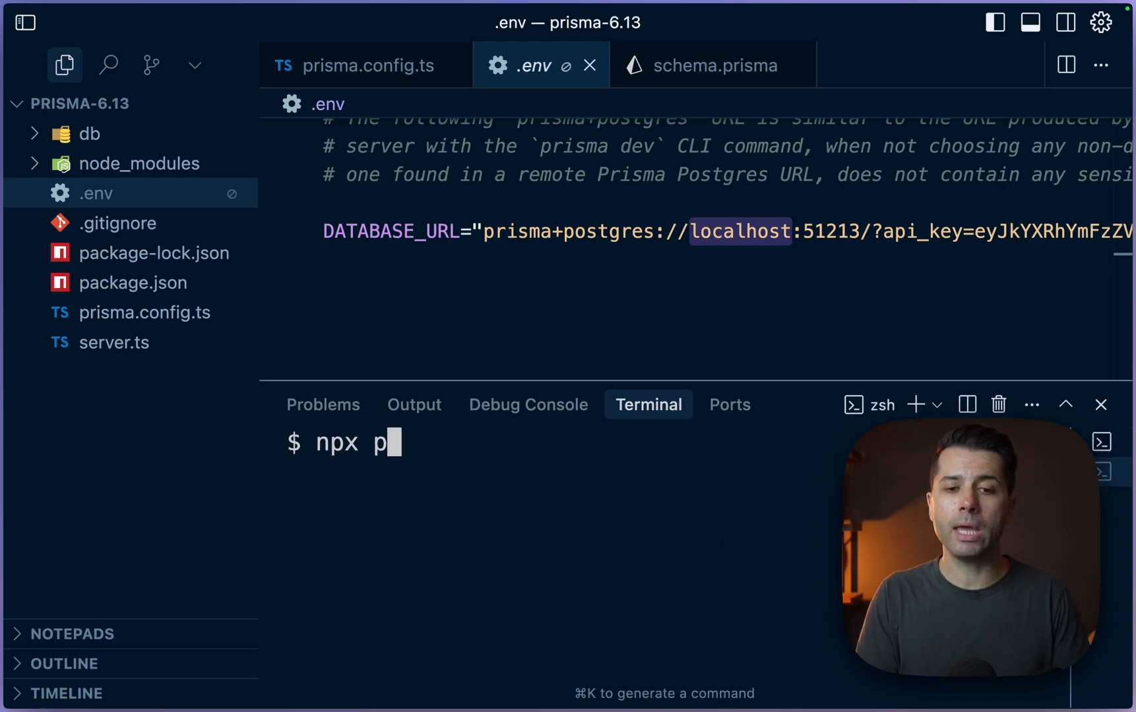
text(risma migrate dev --n)
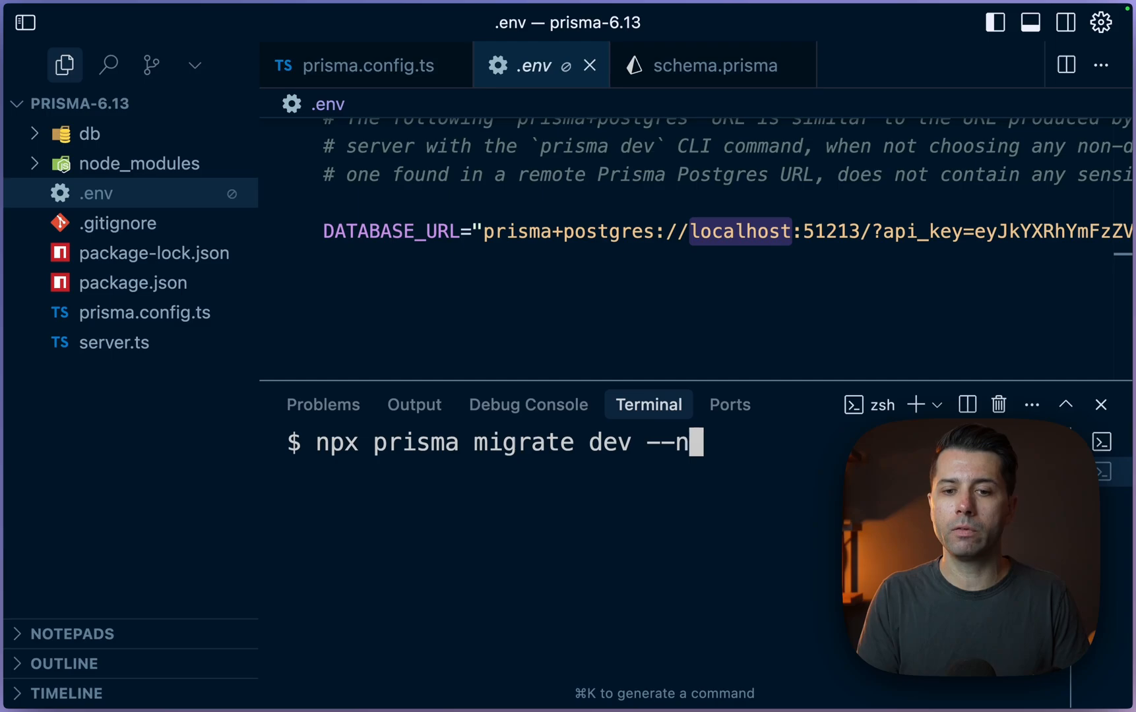
text(ame="init")
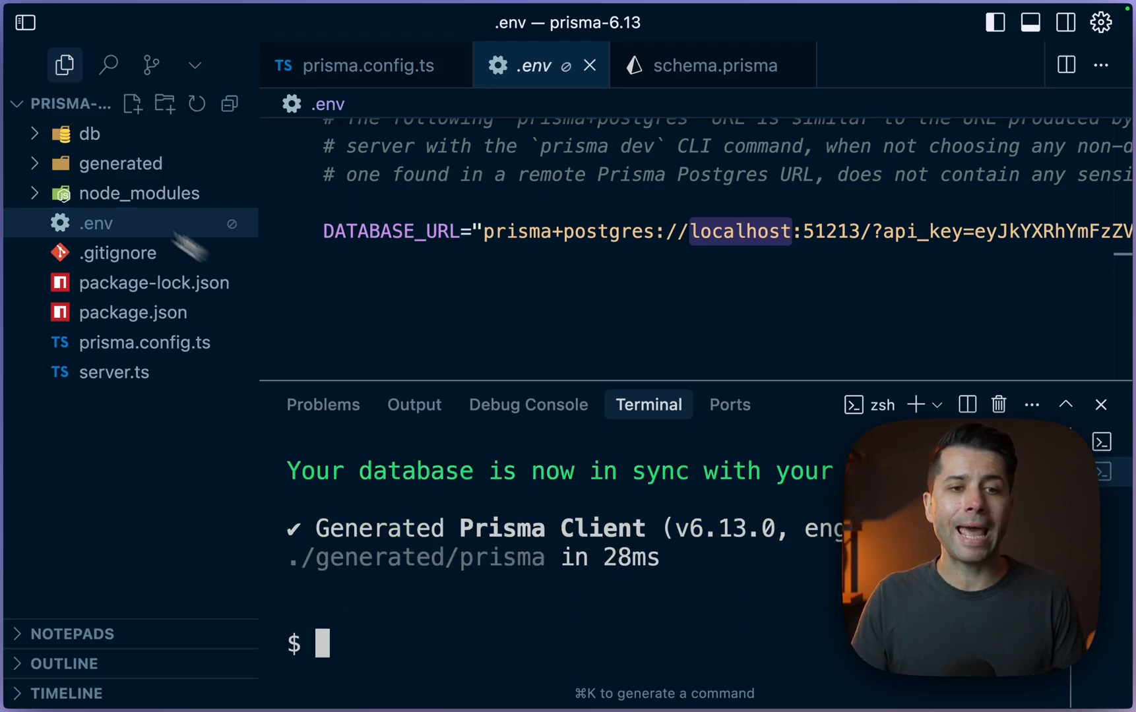
click(90, 134)
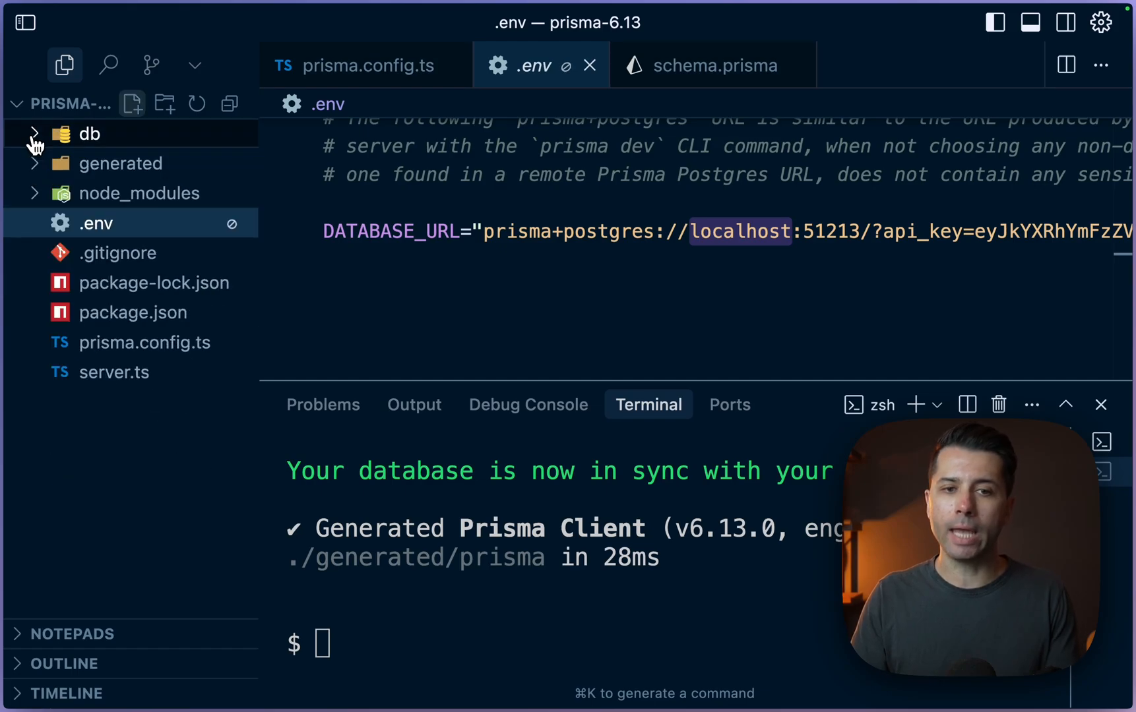
click(368, 65)
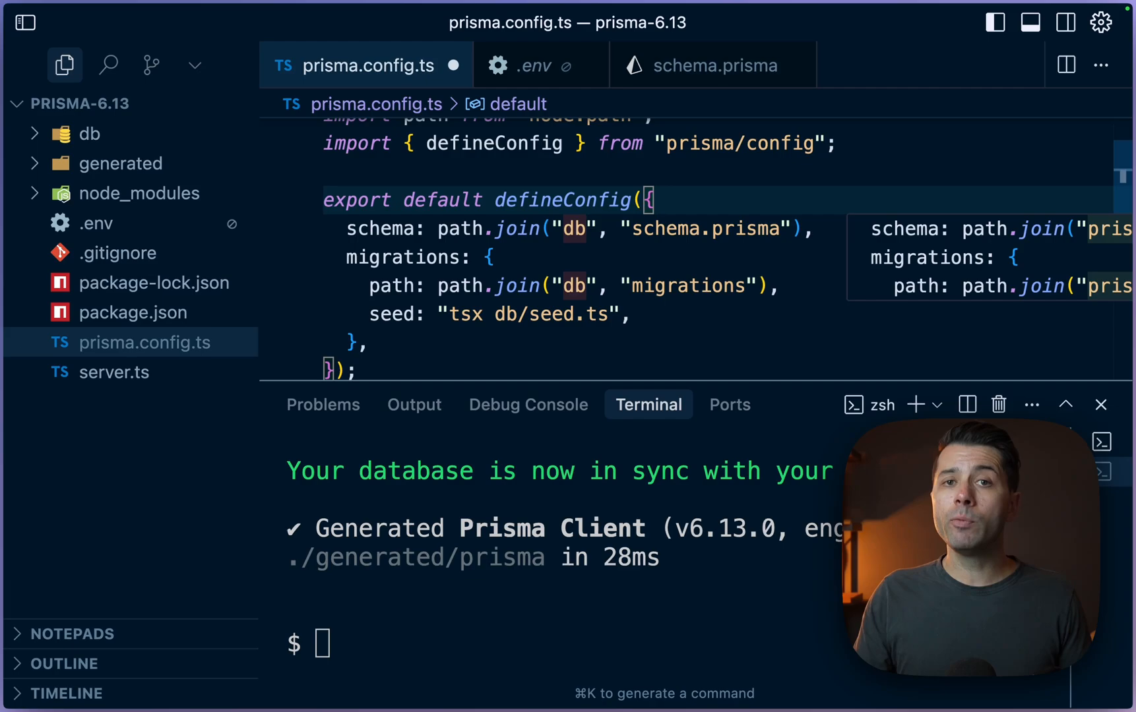
- Add earlyAccess: true as the first property inside defineConfig
text(earlyA)
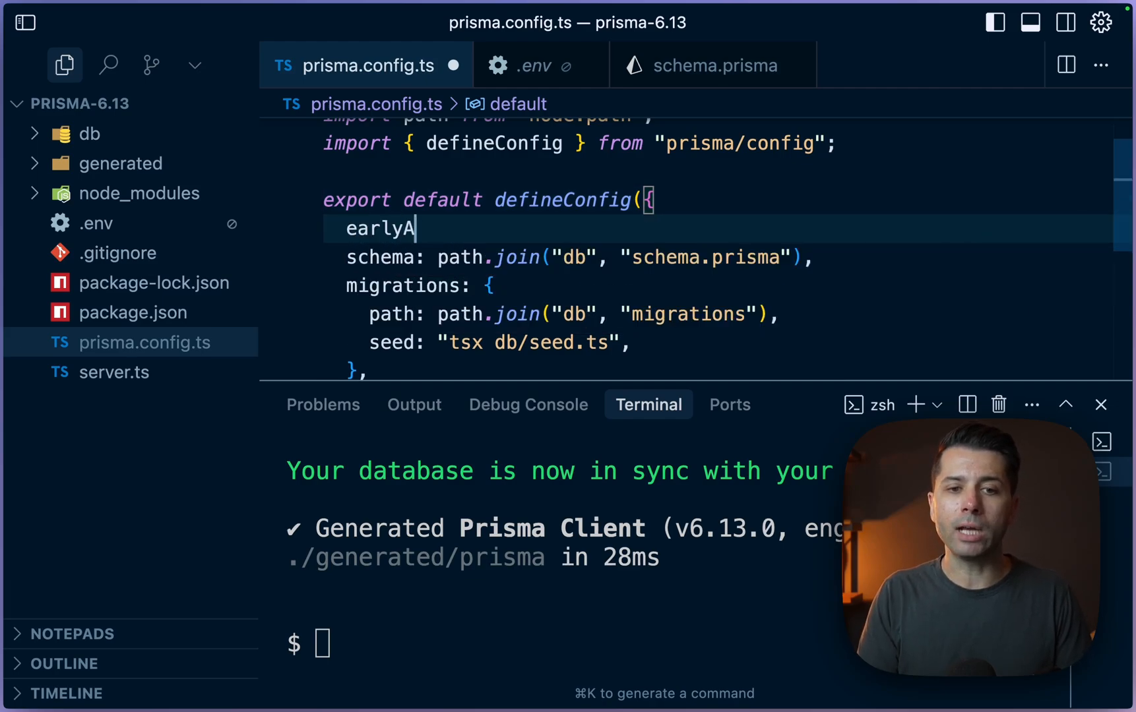
text(ccess: true,)
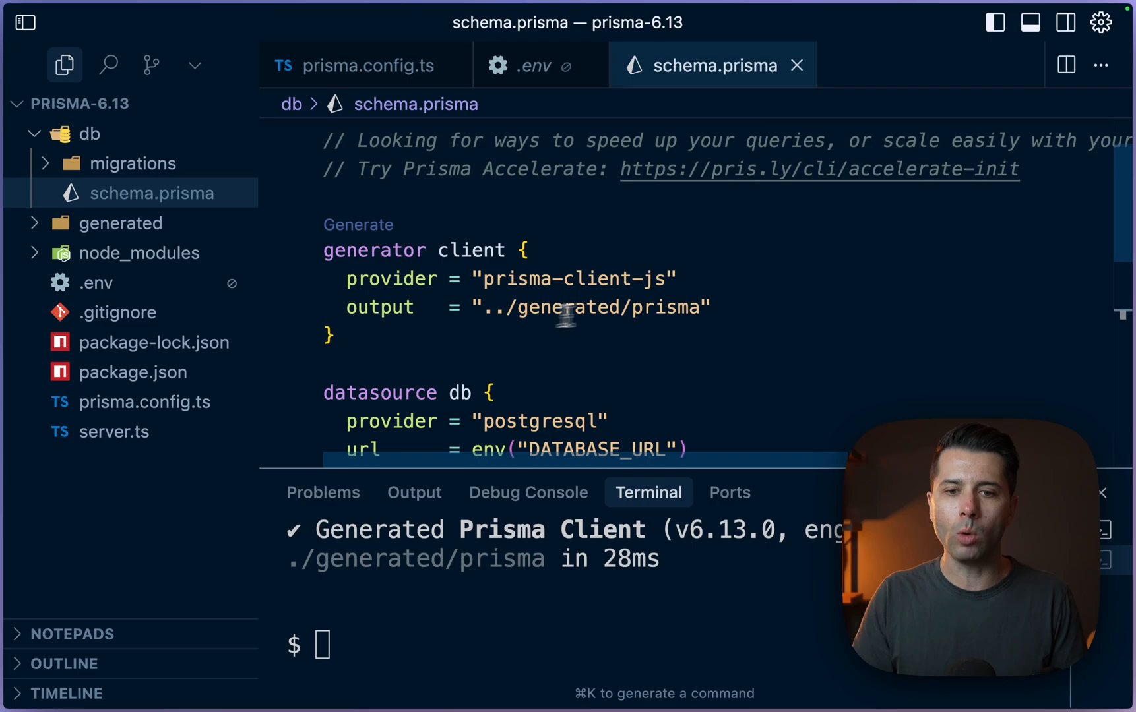
- Add schemas = ["public", "auth"] to the datasource db block in schema.prisma
click(709, 308)
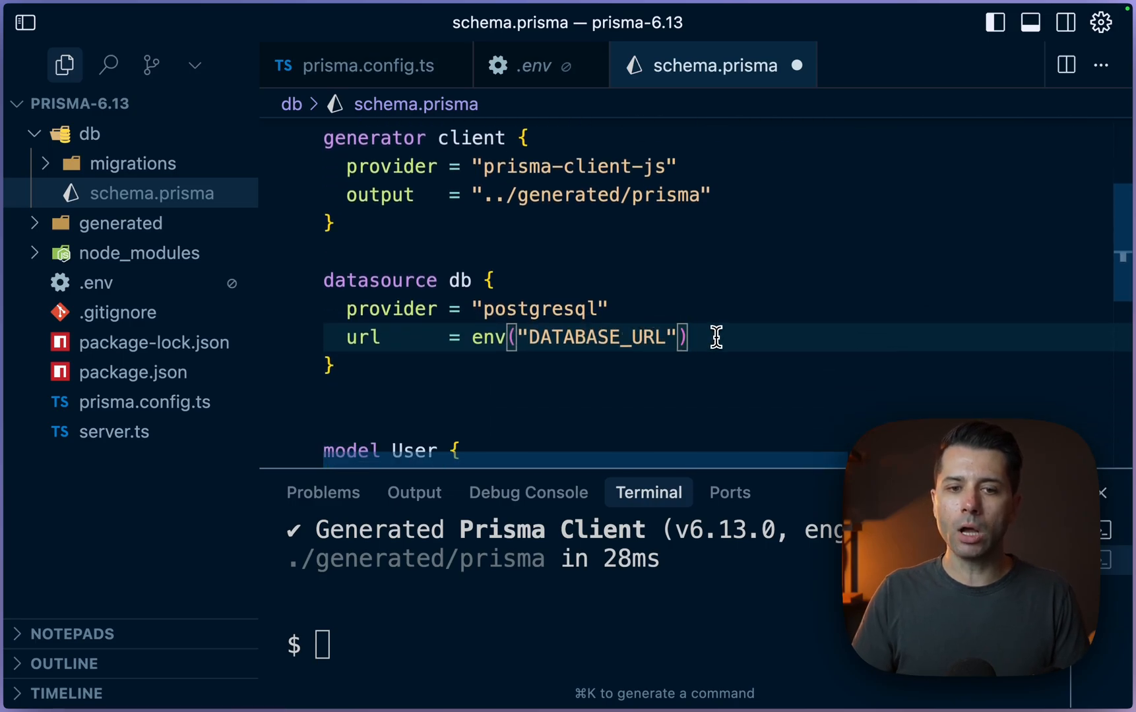
text(schemas)
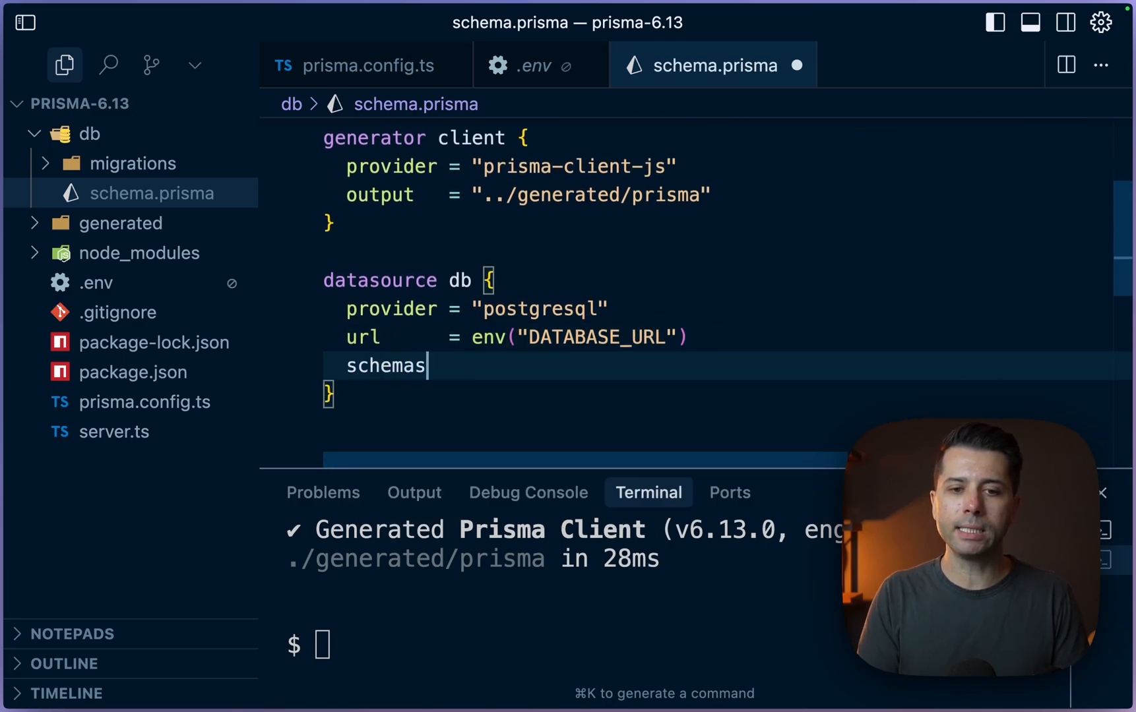
text(= ["public", "auth"])
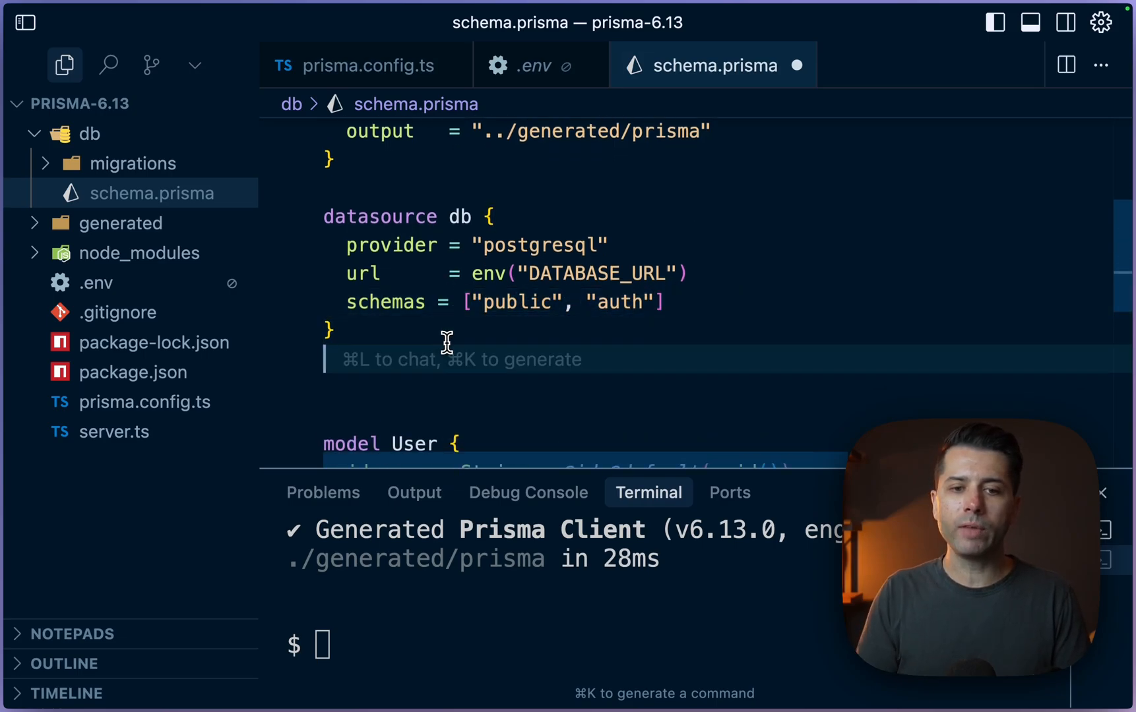
text(model Piu)
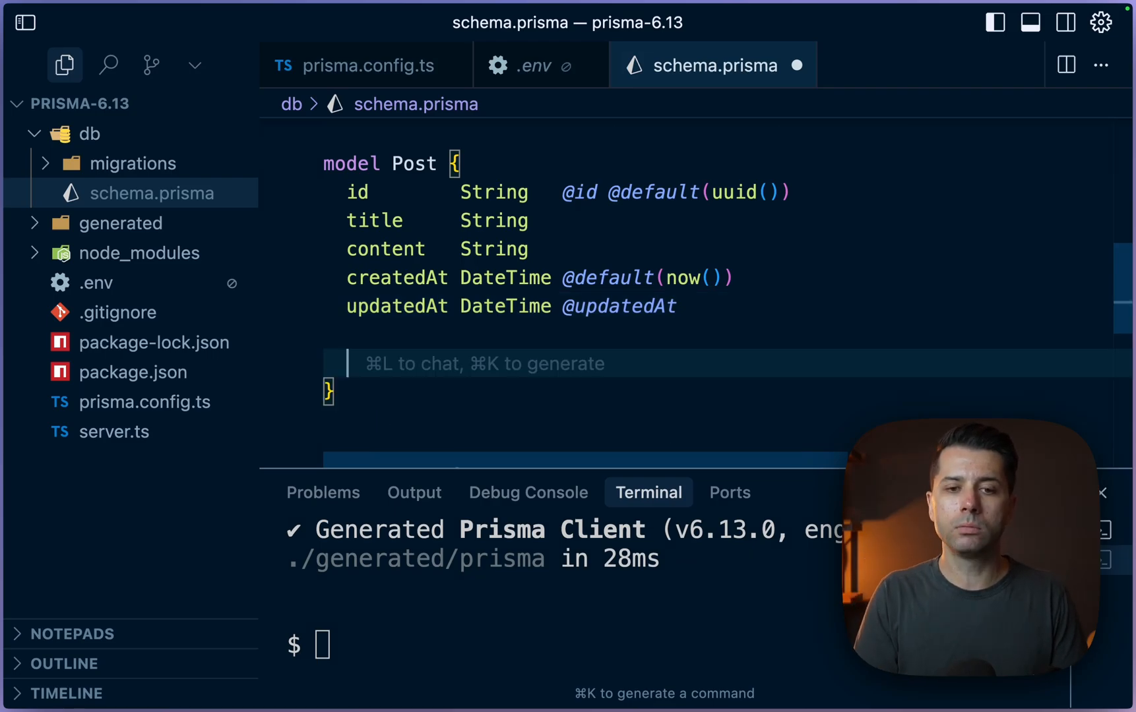
text(@@schema("public"))
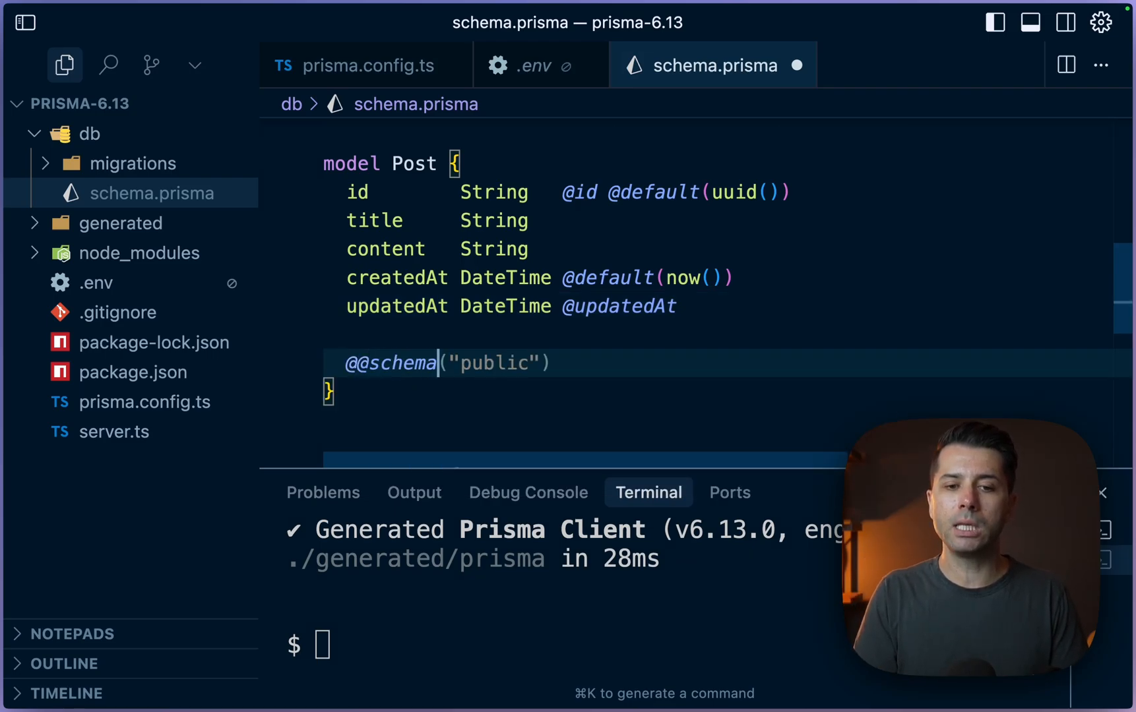
double_click(498, 361)
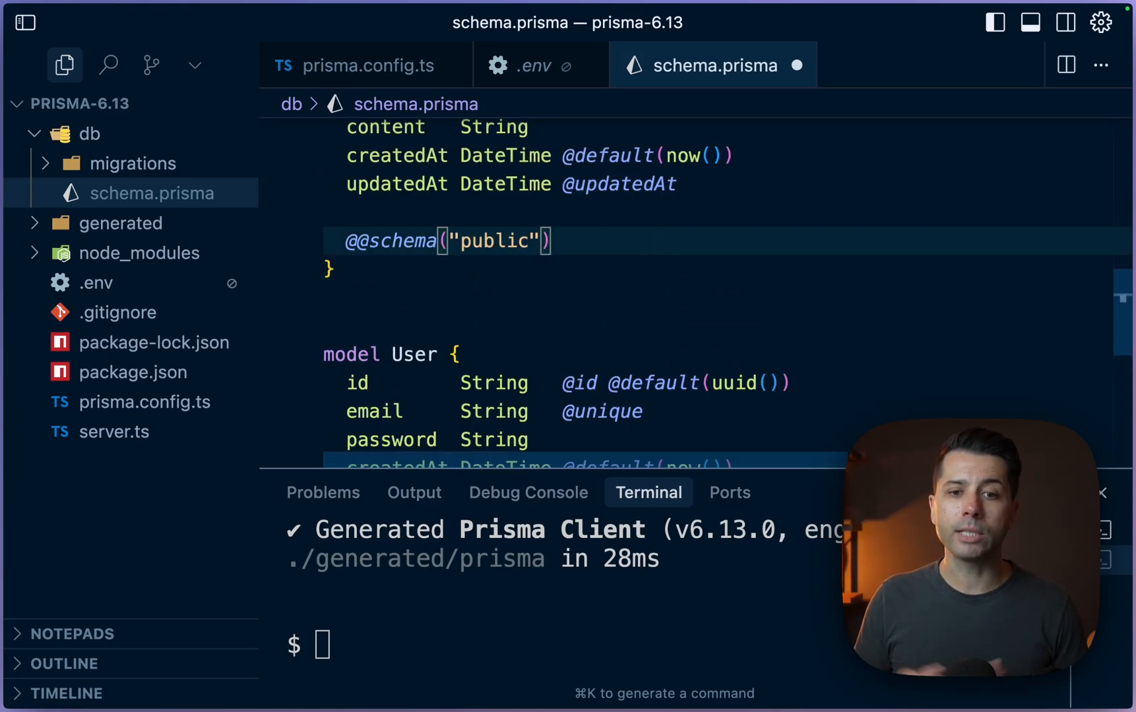
scroll(down, 3)
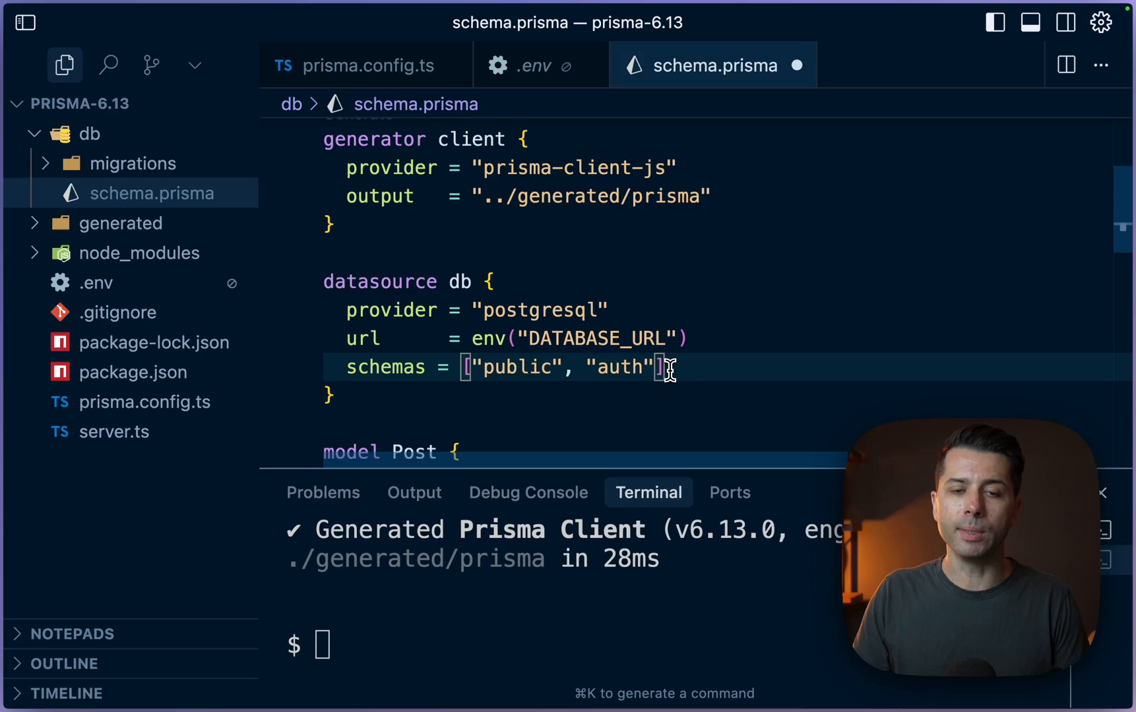
text(pe)
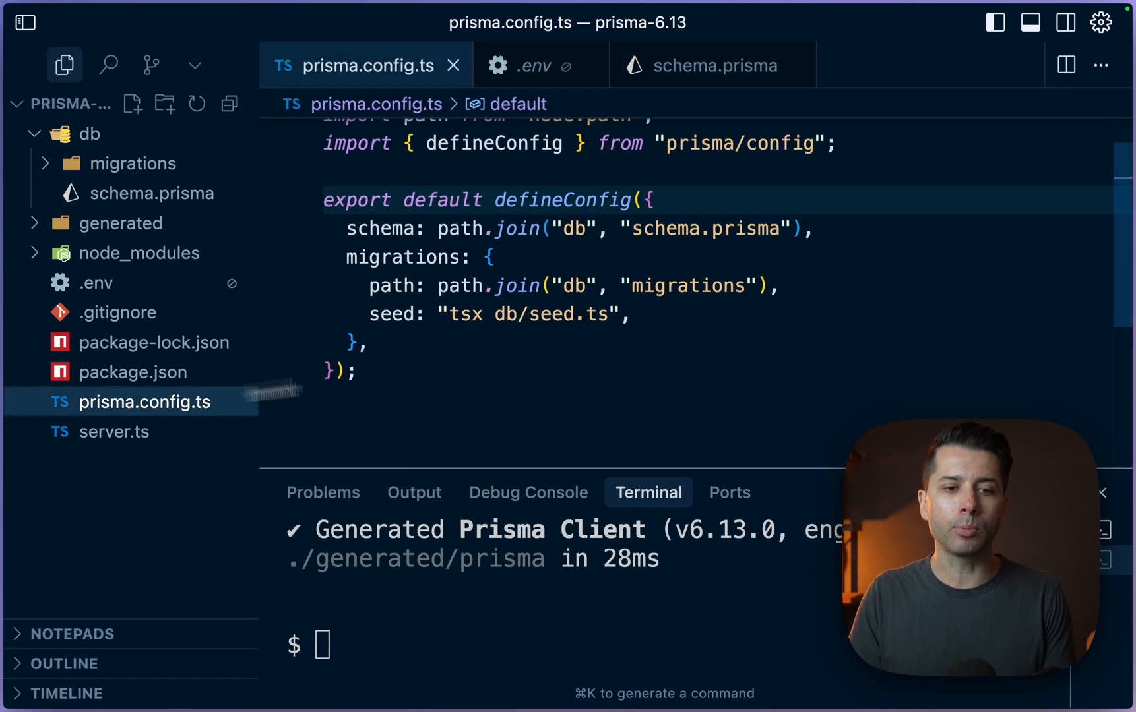
- Add tables: { external: ["auth.user"] } inside defineConfig in prisma.config.ts
click(687, 199)
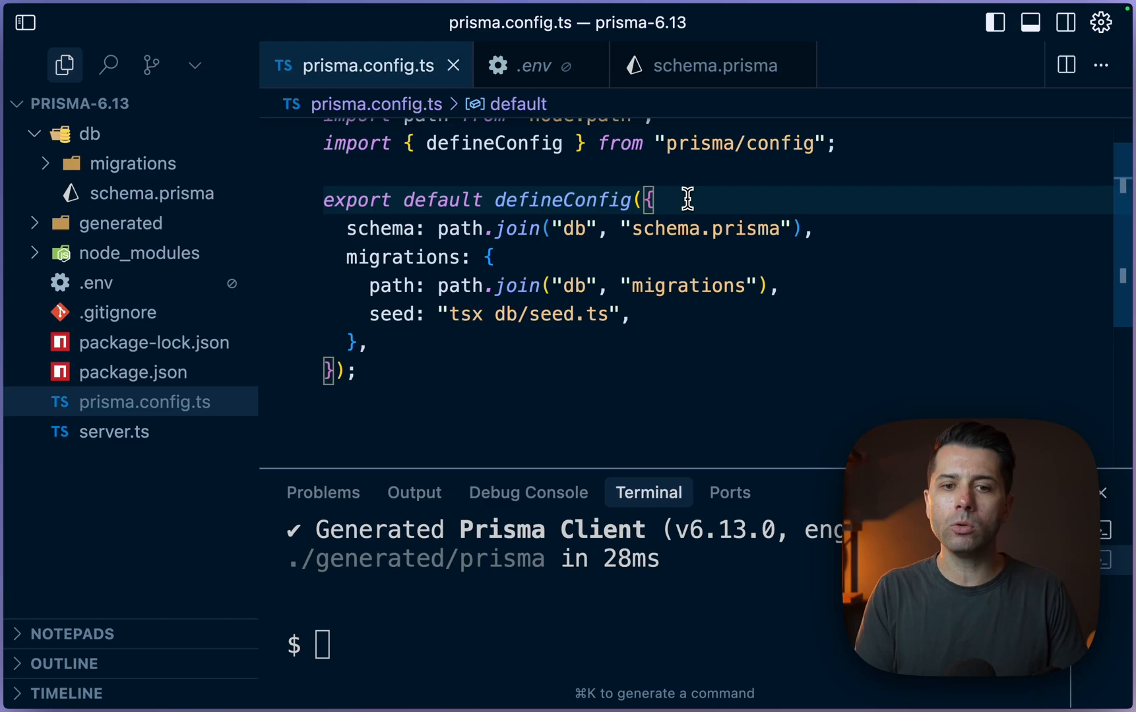
text(tables: {)
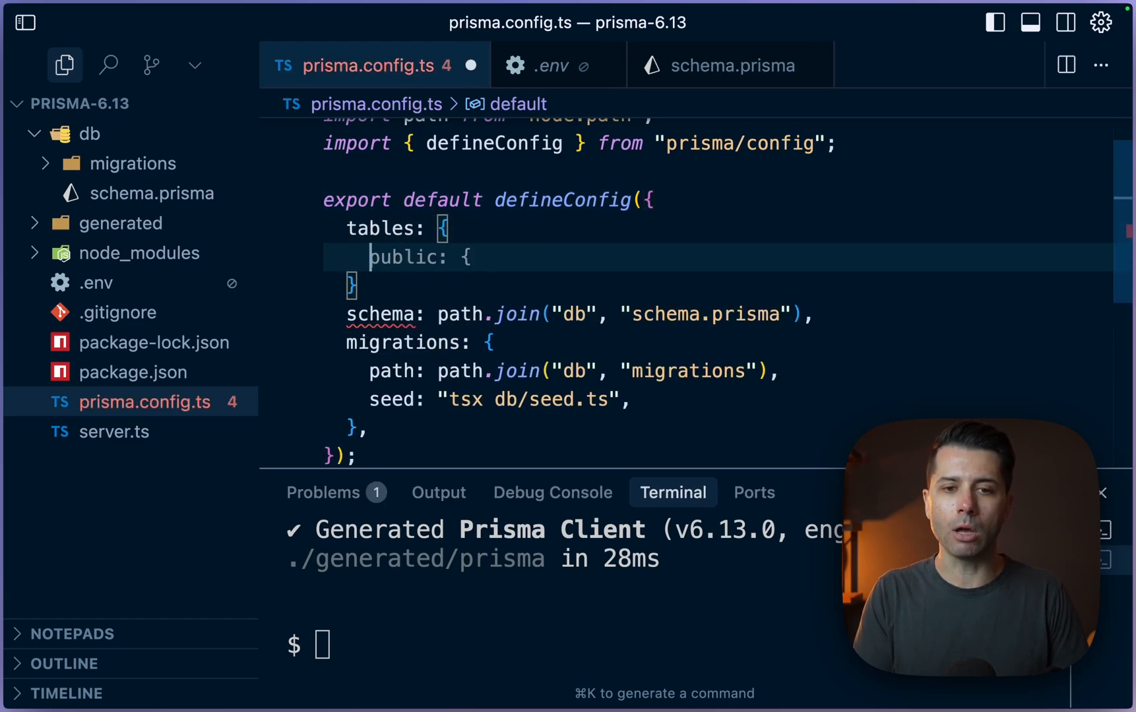
text(external: ["auth.user"],)
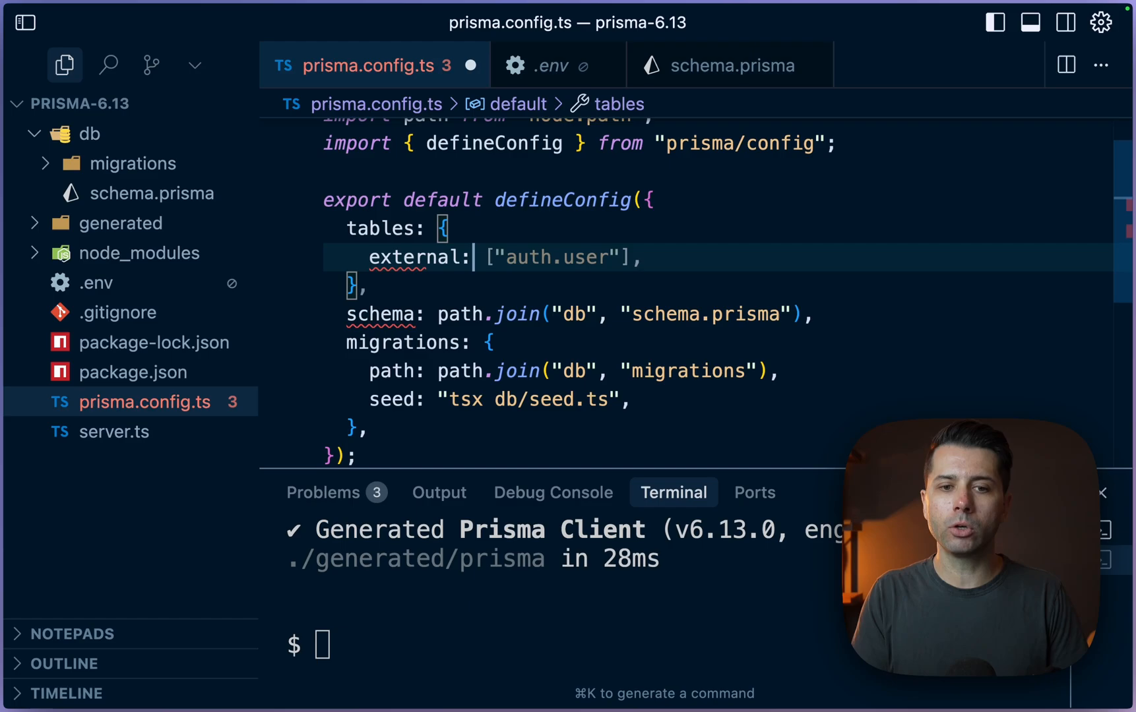
text({)
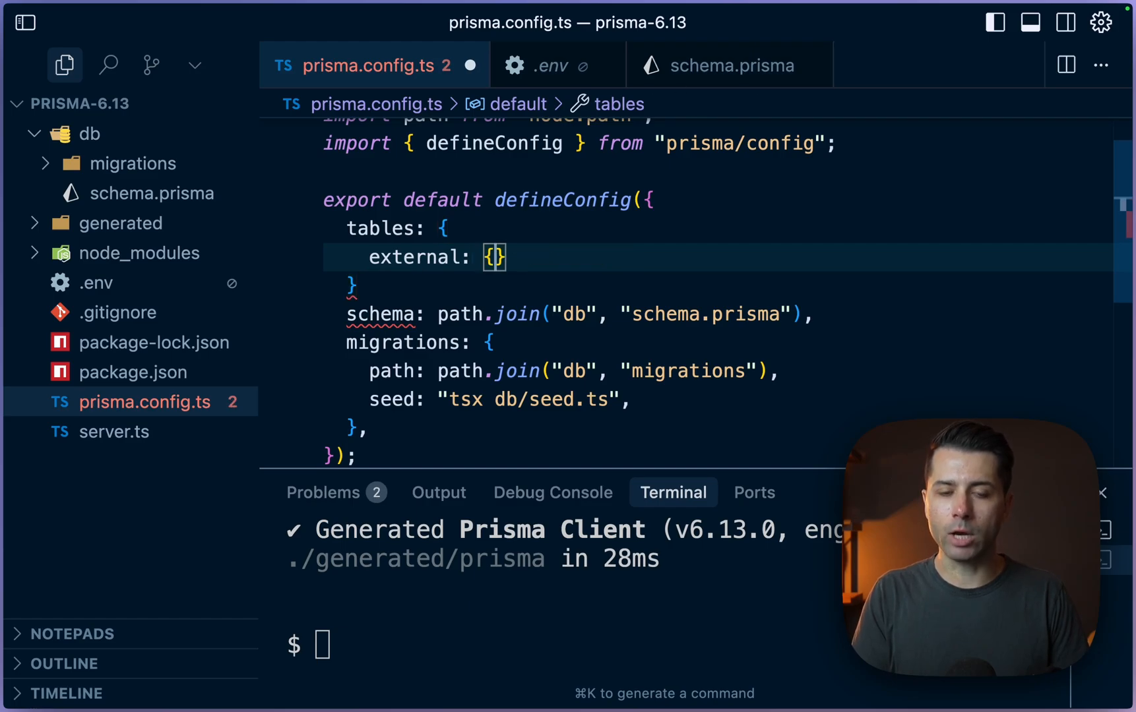
text(["auth.user"])
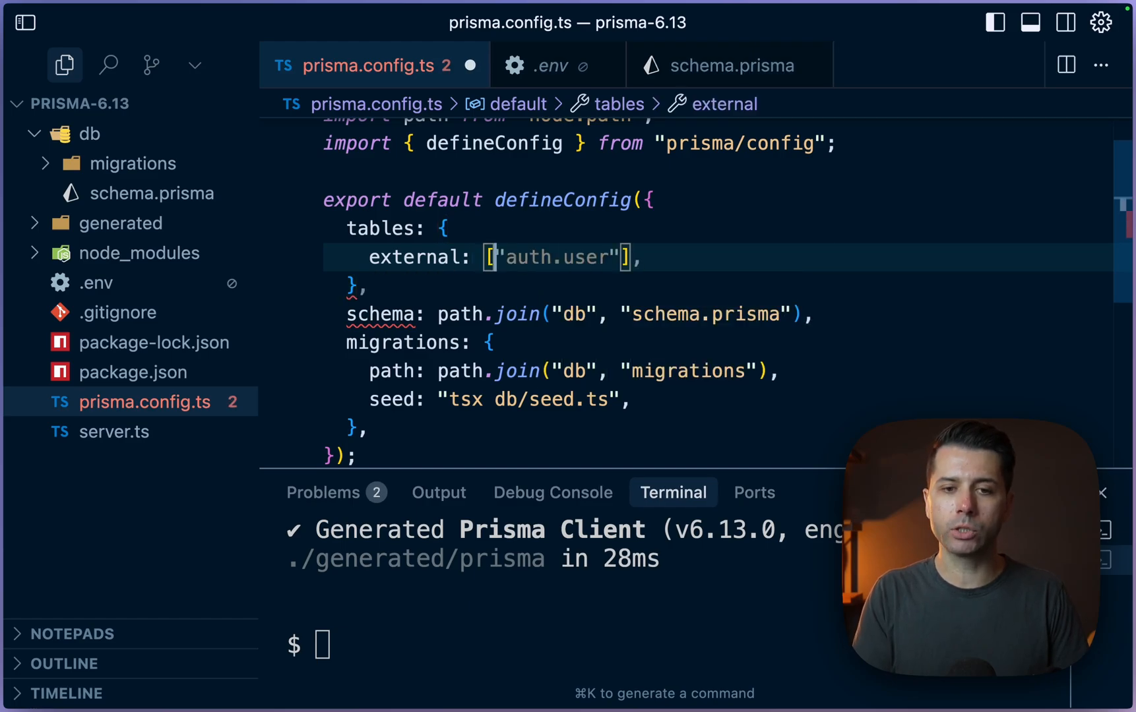
text(usrs)
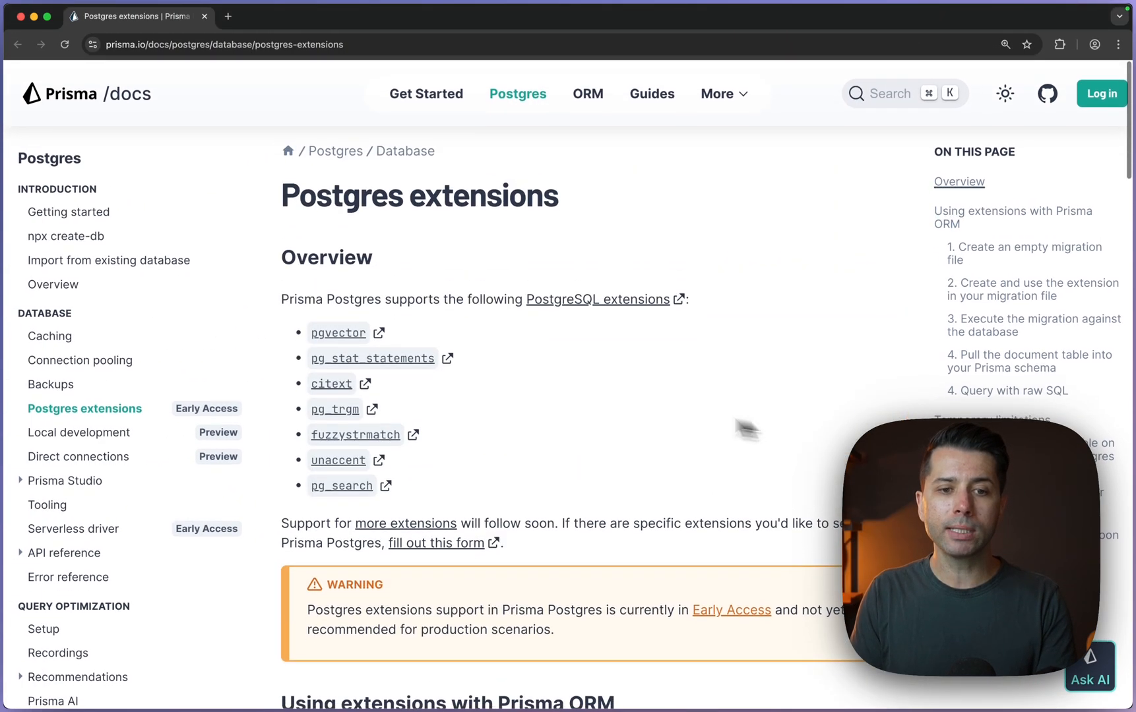
- Scroll the Postgres extensions guide through the pgvector walkthrough to the raw SQL query section
scroll(down, 3)
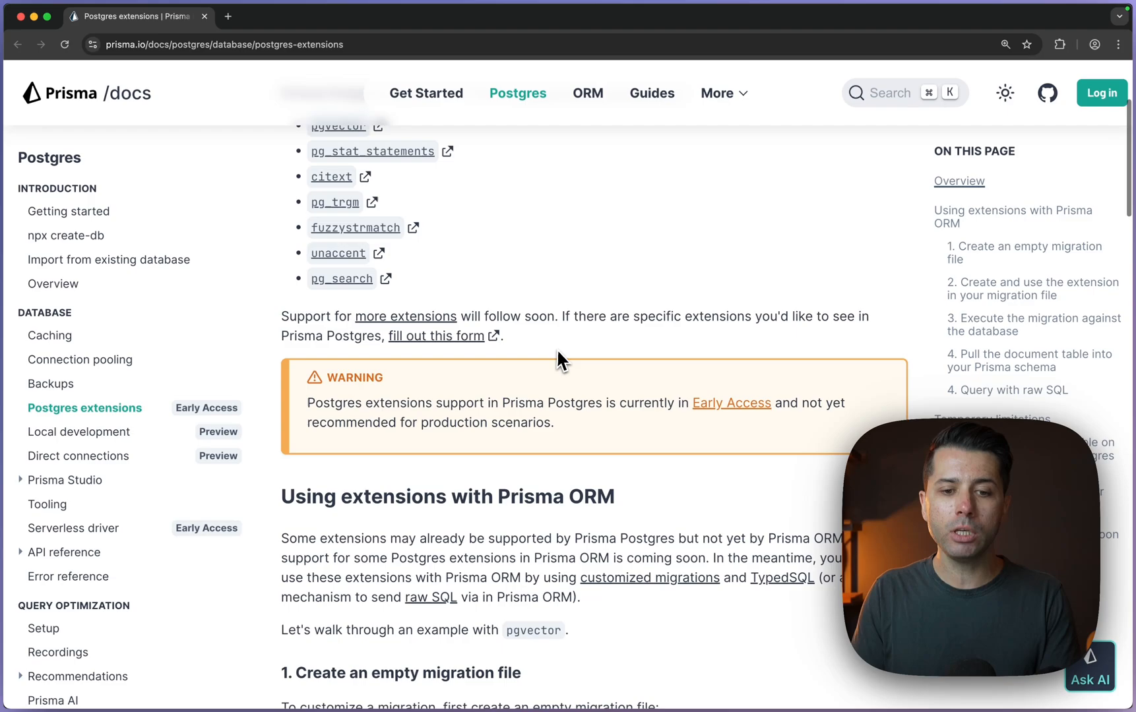
scroll(down, 3)
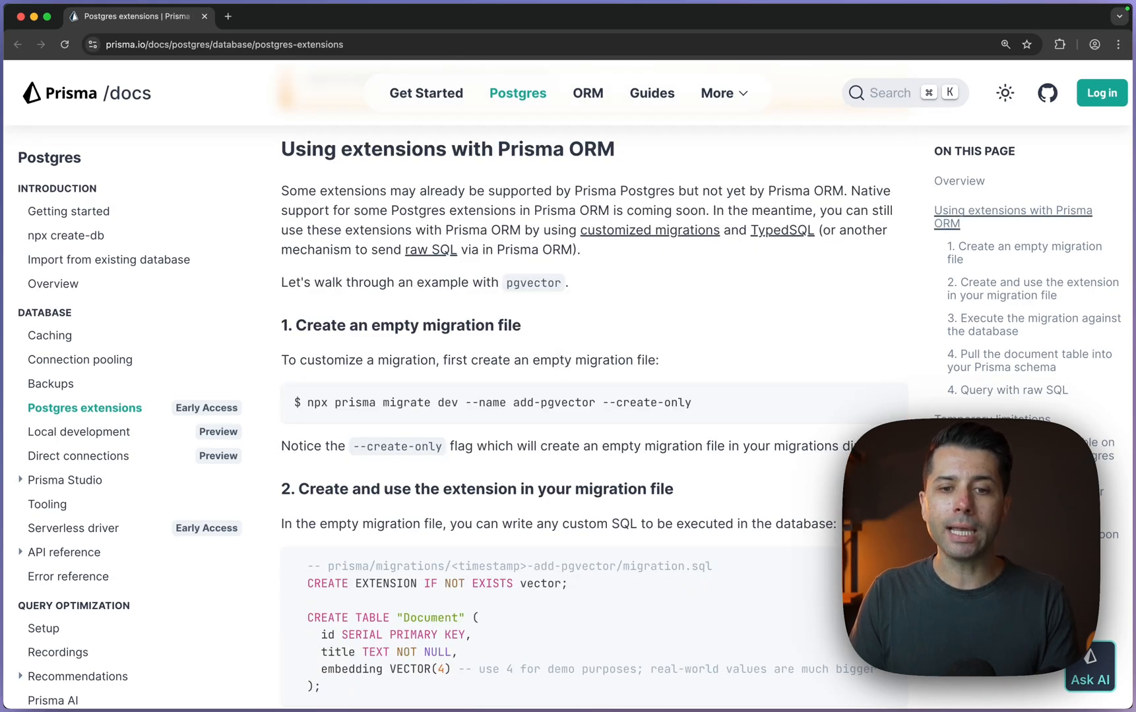
scroll(down, 3)
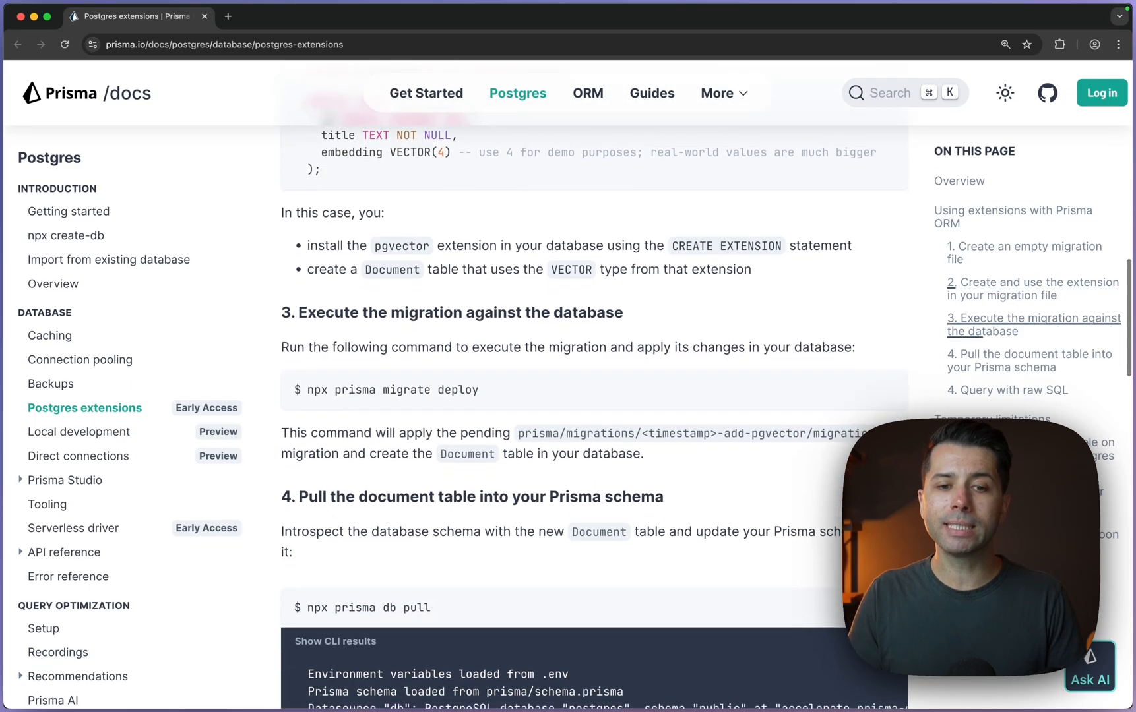
scroll(down, 3)
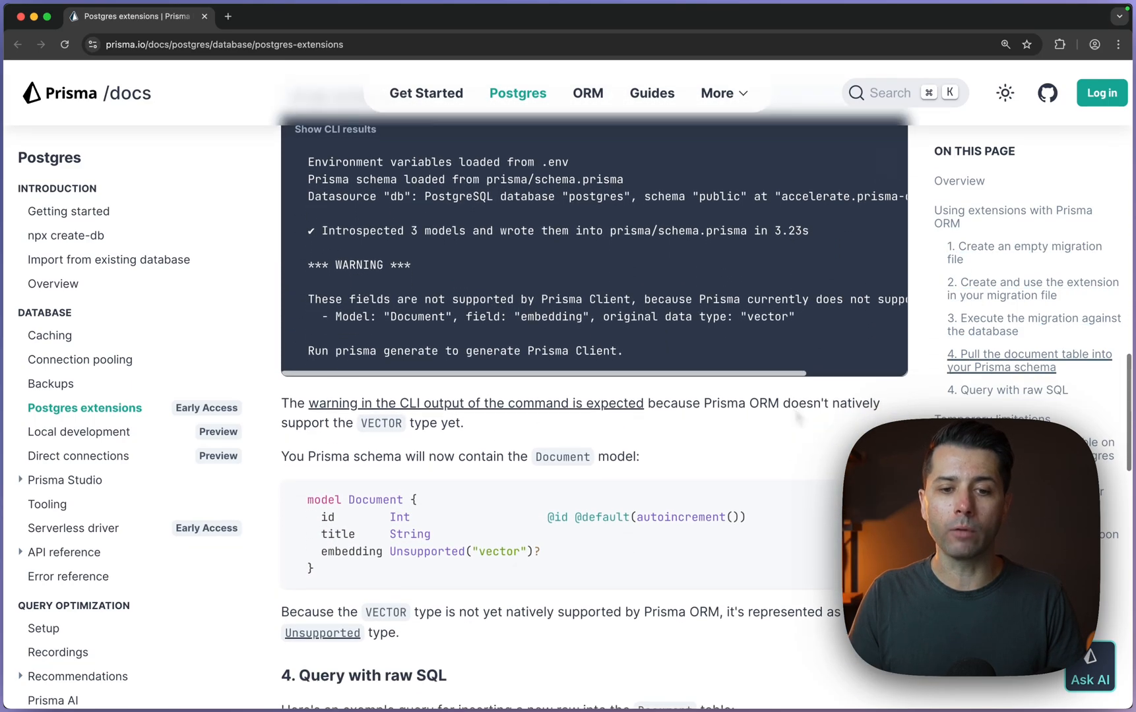
scroll(down, 3)
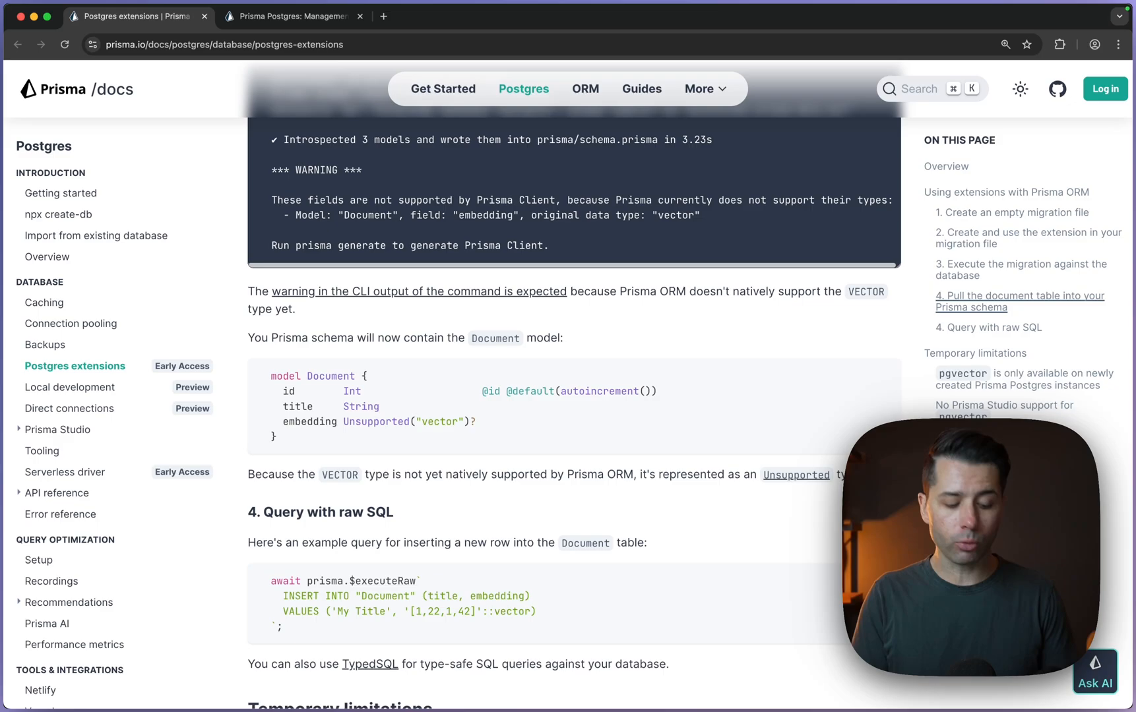
- Read the Management API reference's Base URL, bearer-token Authentication and Projects endpoints
click(293, 16)
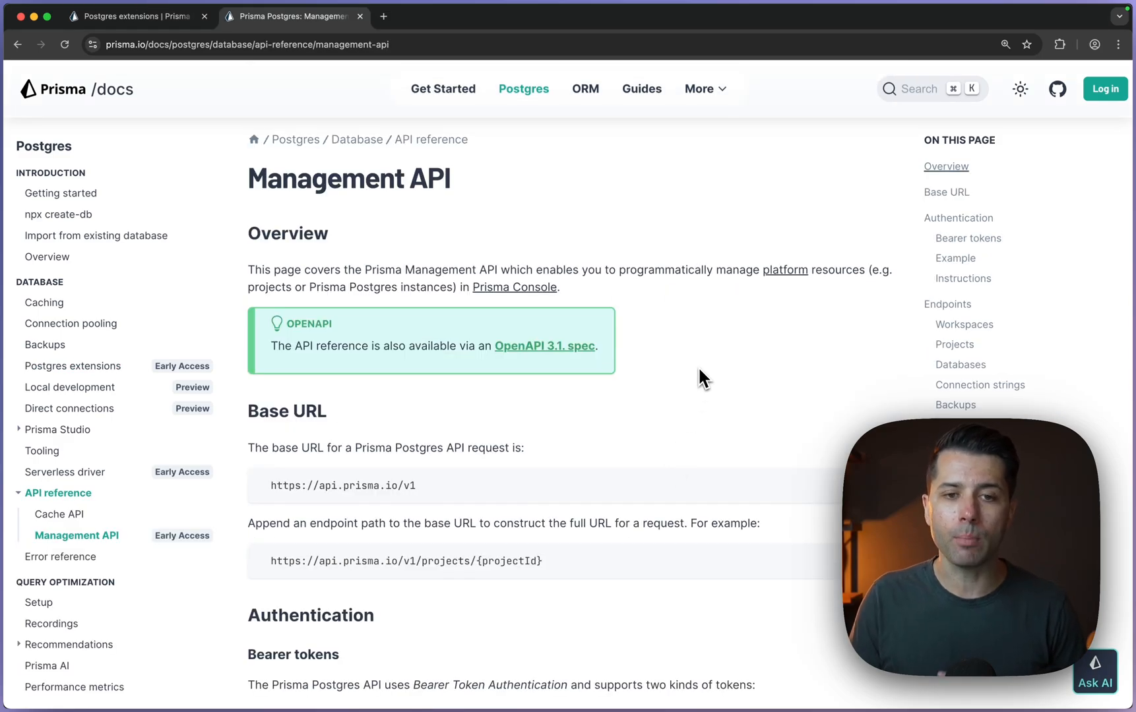
scroll(down, 3)
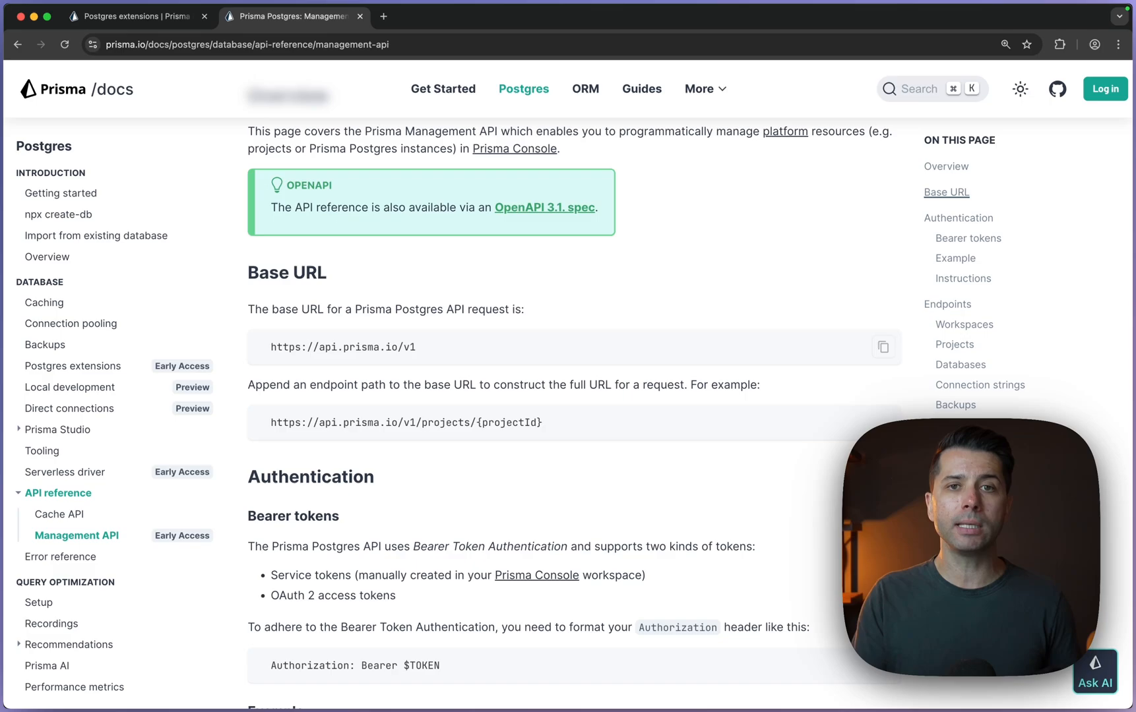
mouse_move(607, 468)
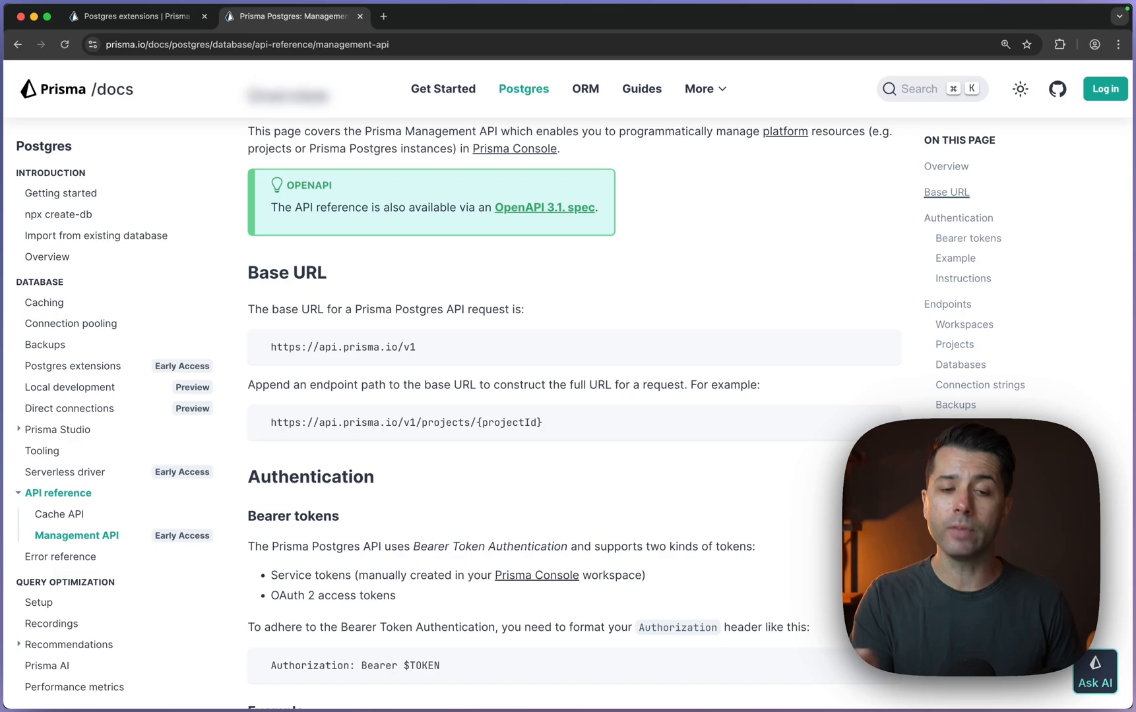
scroll(down, 3)
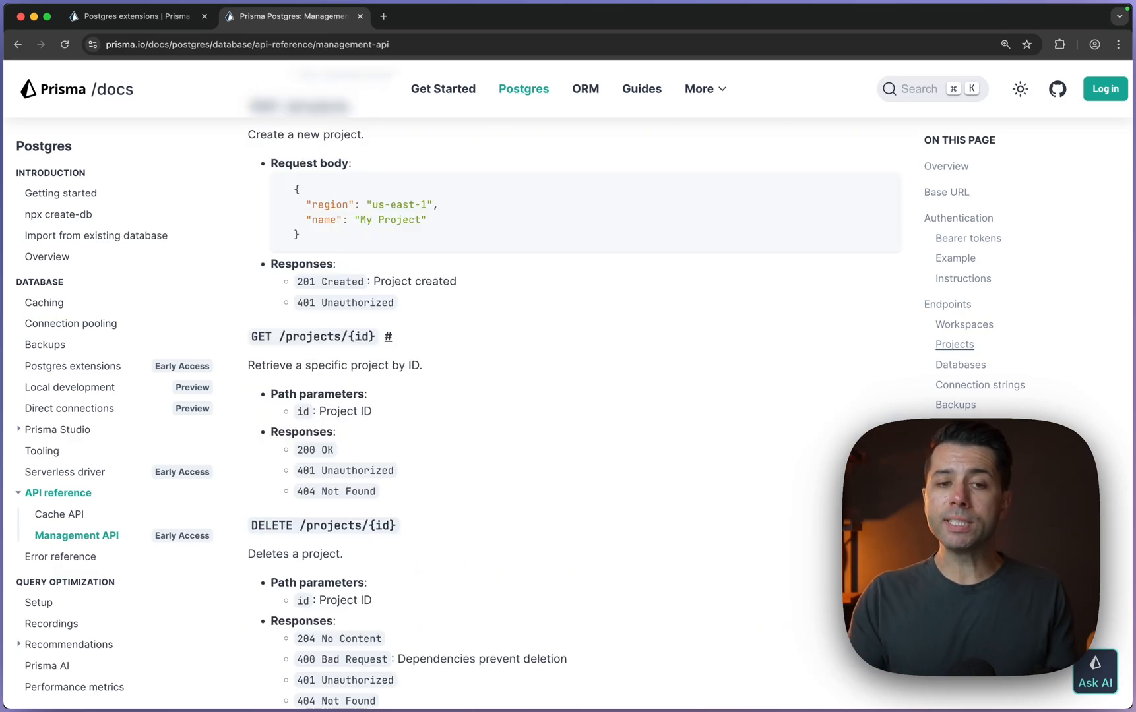
mouse_move(467, 281)
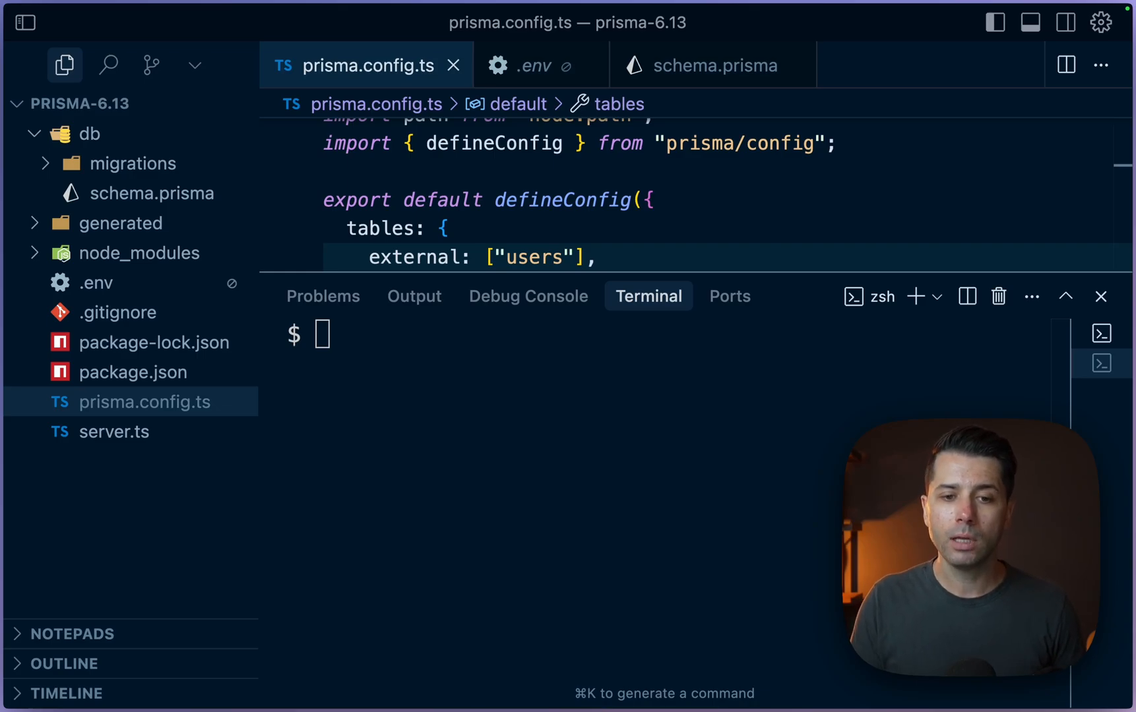
- Run npx create-db in the terminal and answer y to install the package
text(npx create-db)
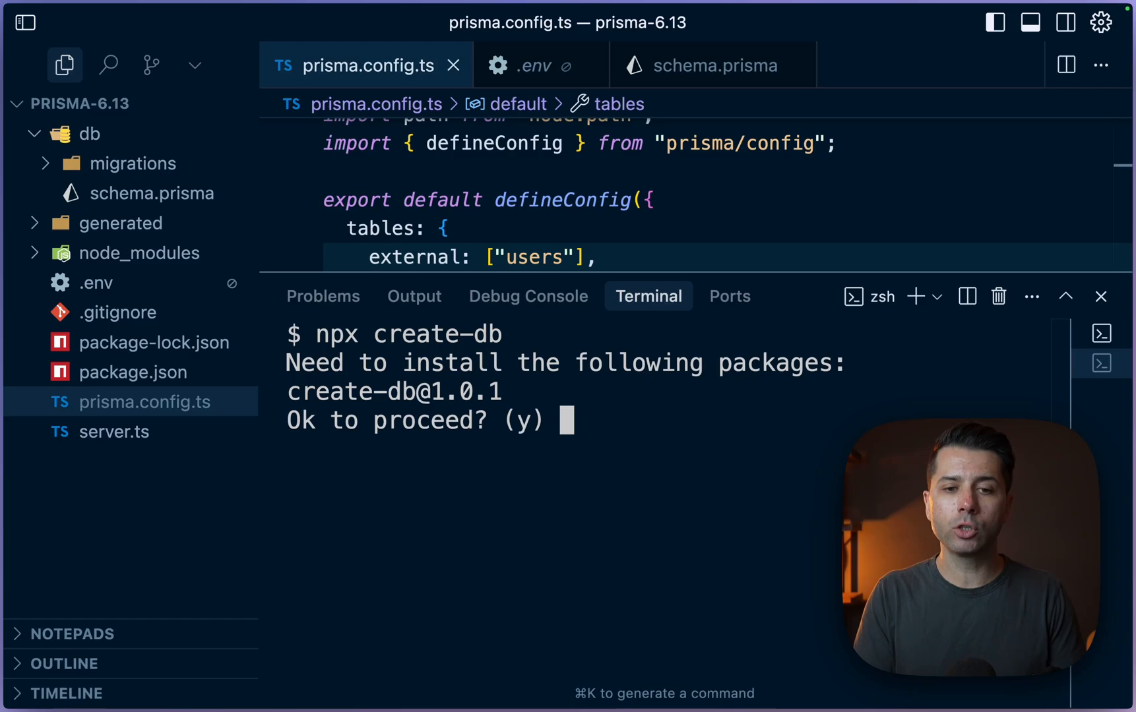
text(y)
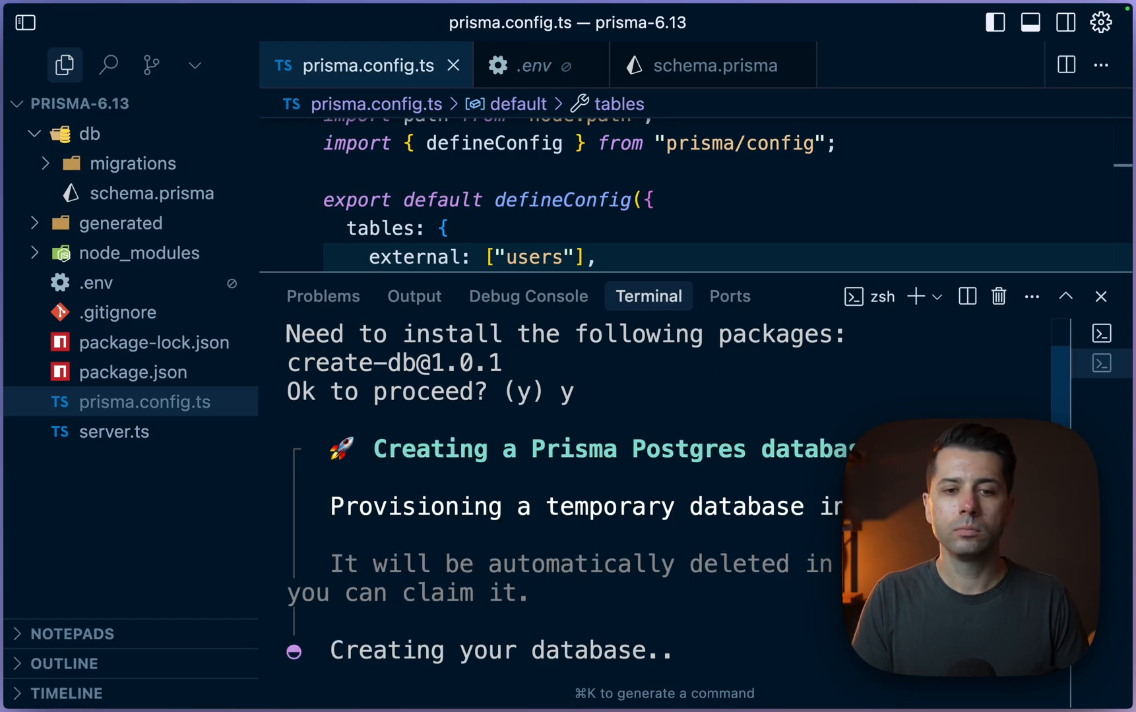